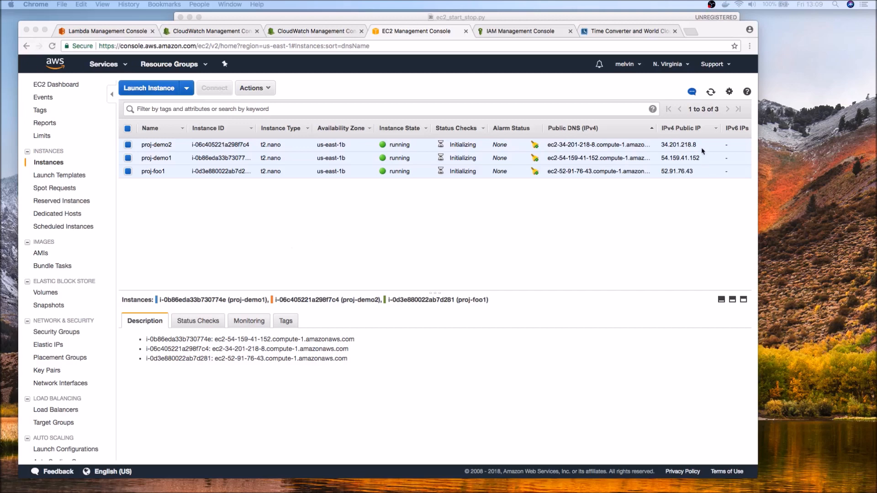
# Sort the instances by the Name column to reorder the three running instances.
pyautogui.click(710, 92)
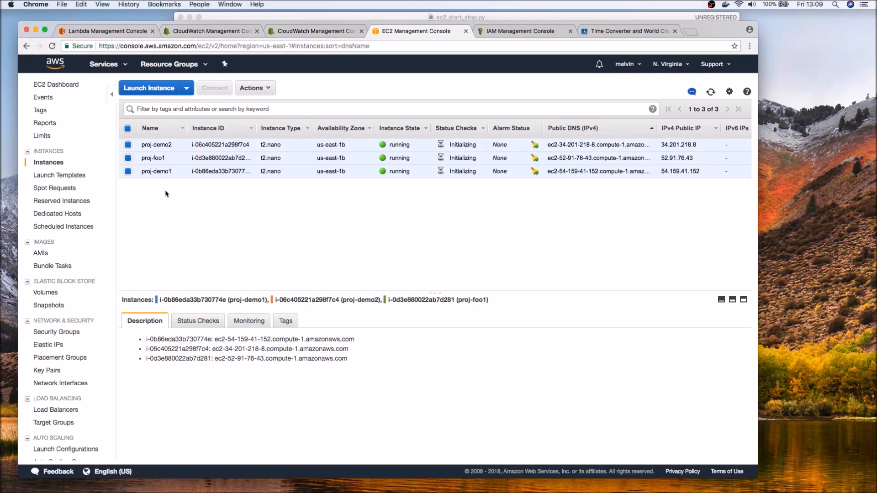
pyautogui.moveTo(312, 323)
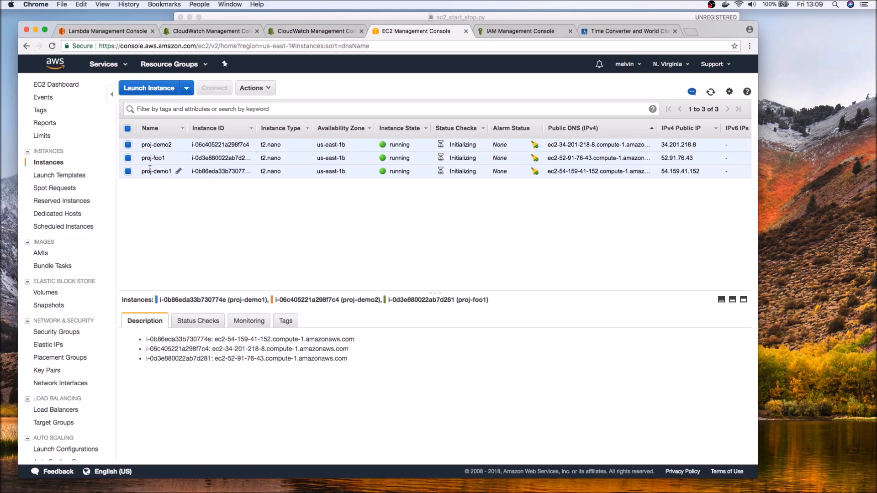
# Compare project tags for proj-demo2 and proj-foo1 (demo vs foo) in the Tags tab.
pyautogui.click(284, 320)
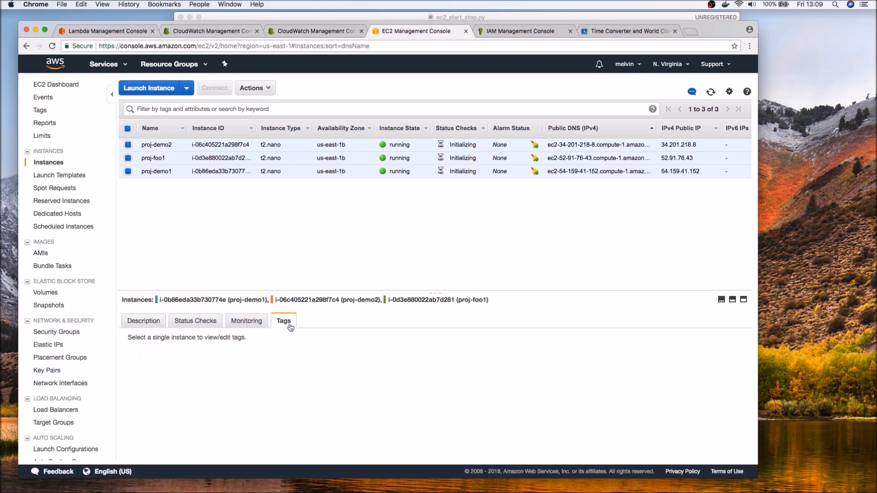
pyautogui.click(152, 158)
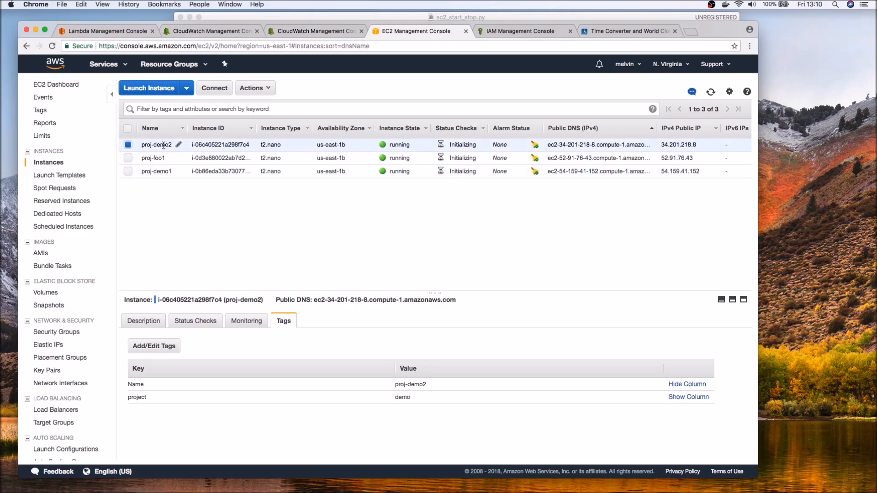
pyautogui.moveTo(160, 171)
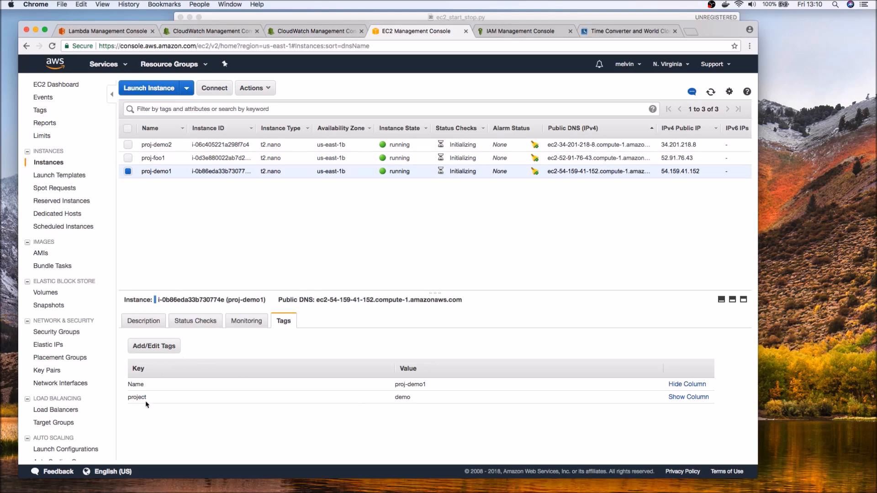
pyautogui.moveTo(406, 407)
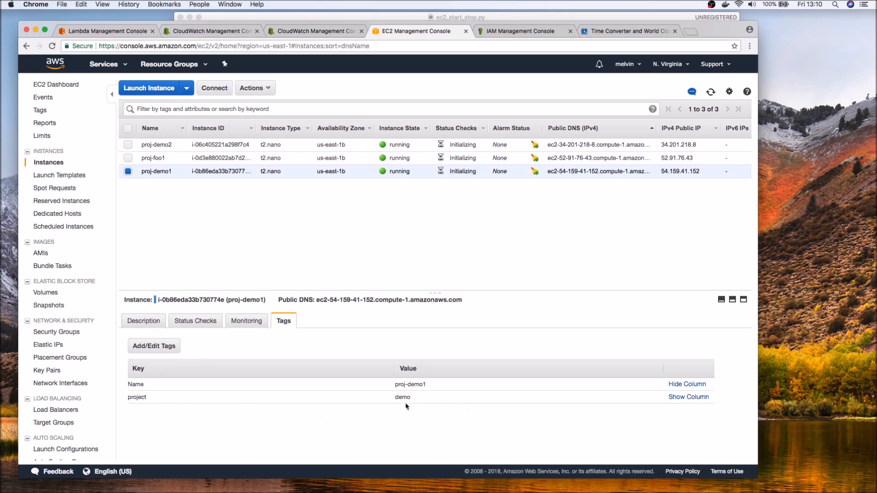
pyautogui.moveTo(160, 145)
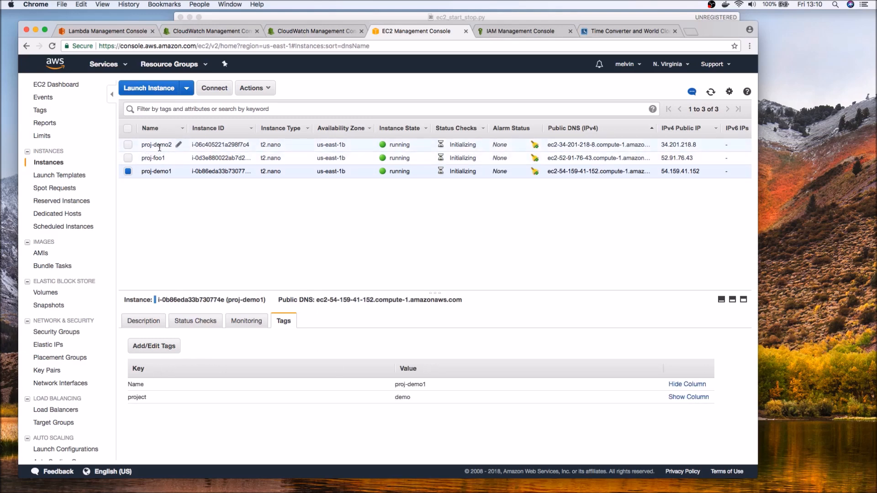
pyautogui.click(157, 144)
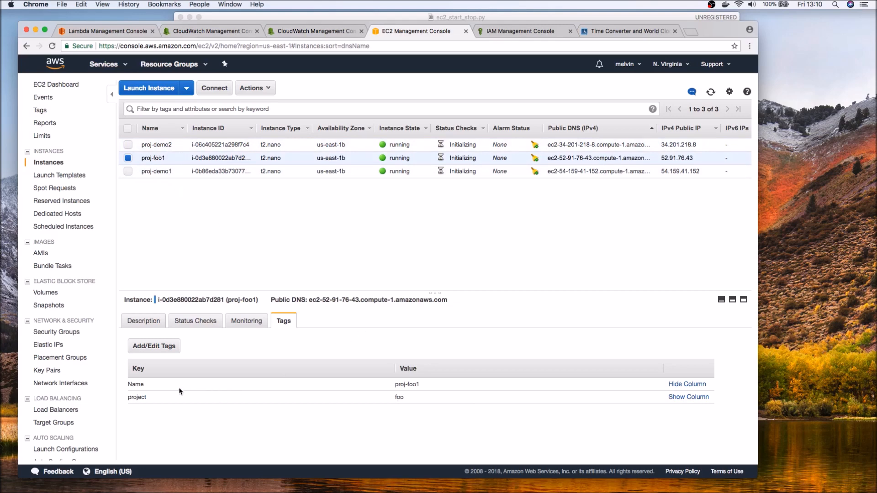
pyautogui.moveTo(418, 401)
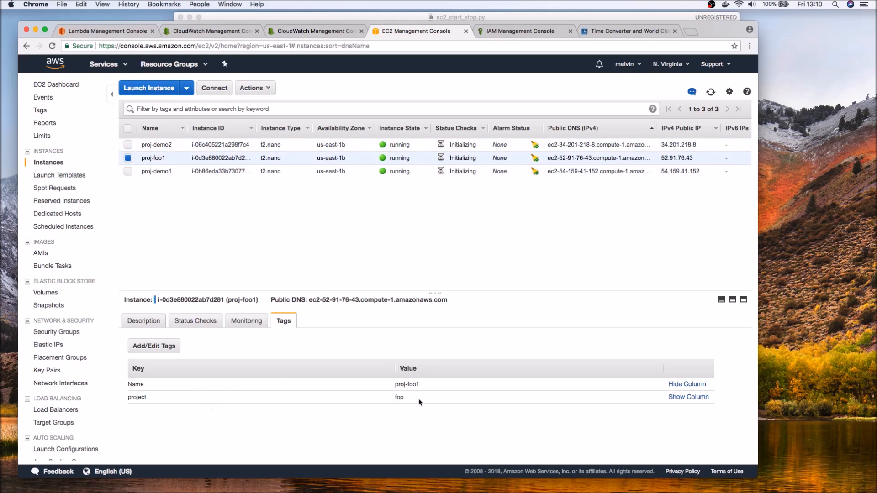
pyautogui.click(156, 144)
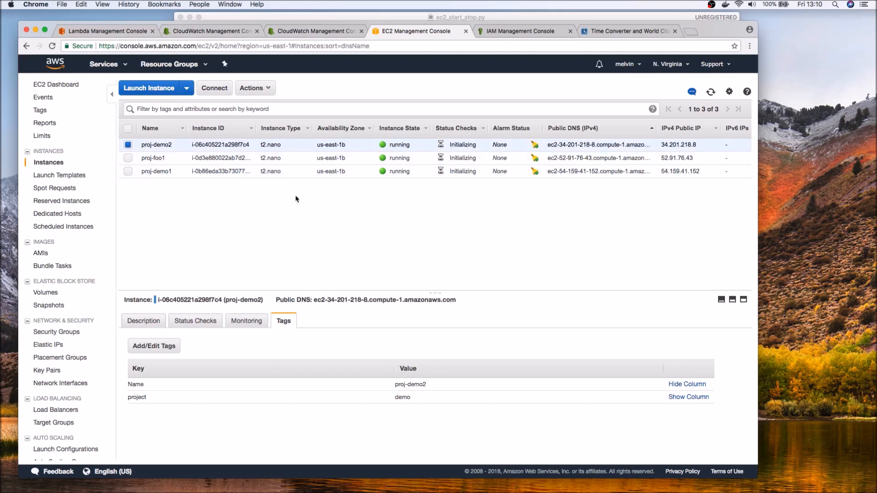
pyautogui.moveTo(476, 229)
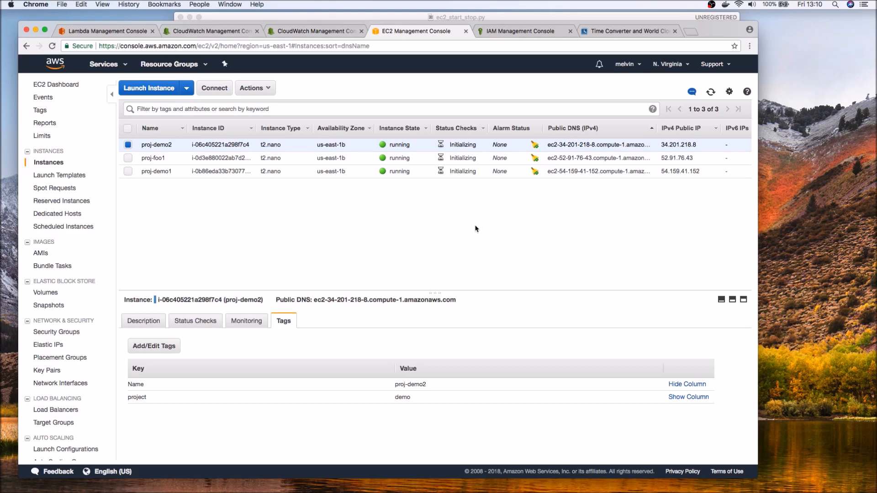
pyautogui.moveTo(322, 142)
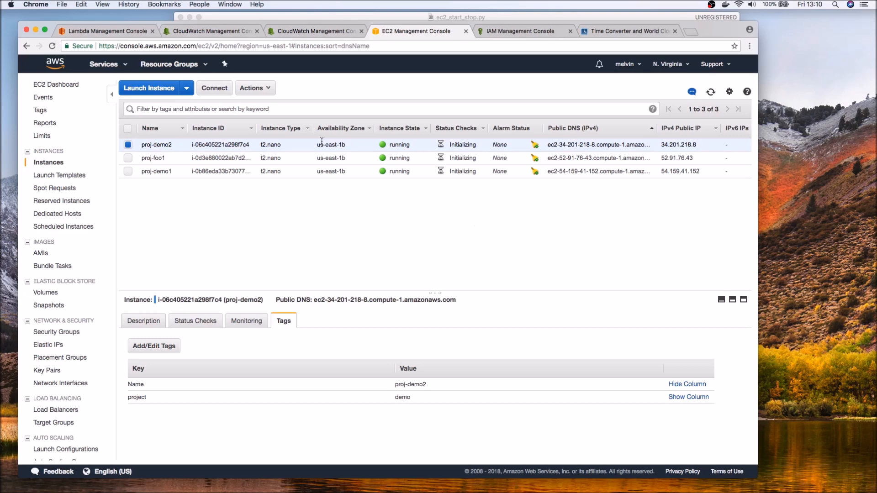
pyautogui.moveTo(313, 236)
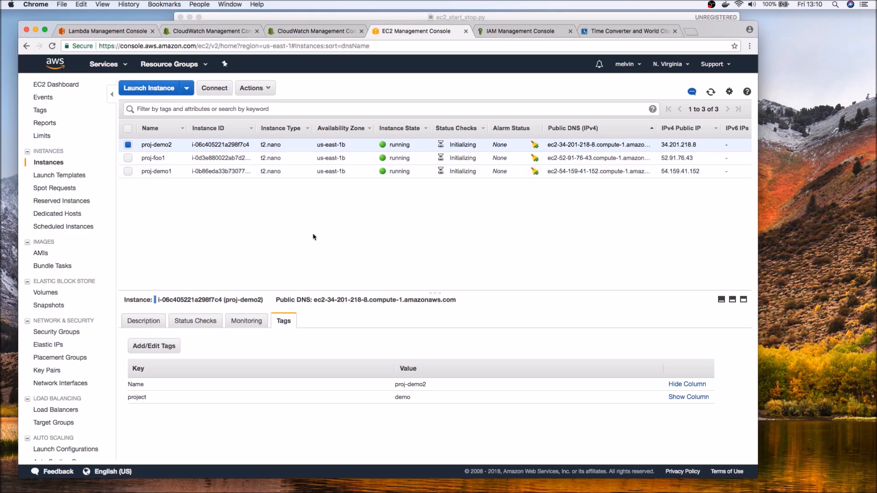
pyautogui.moveTo(436, 230)
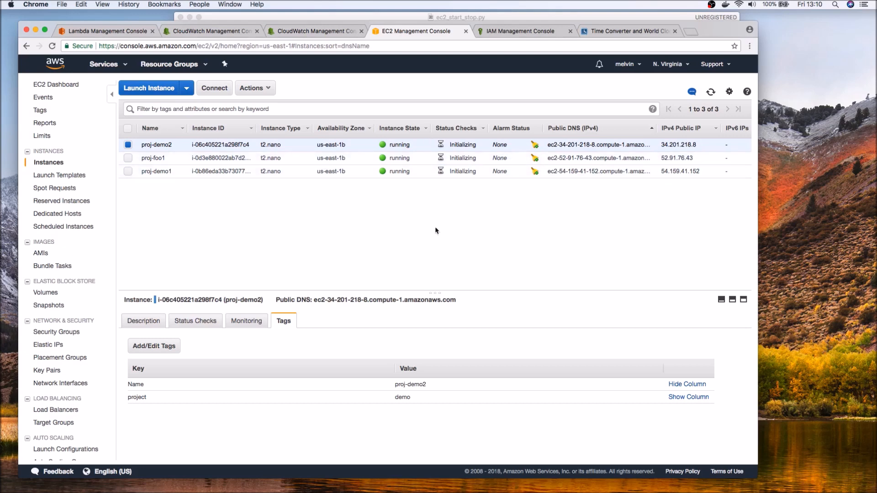
pyautogui.moveTo(306, 217)
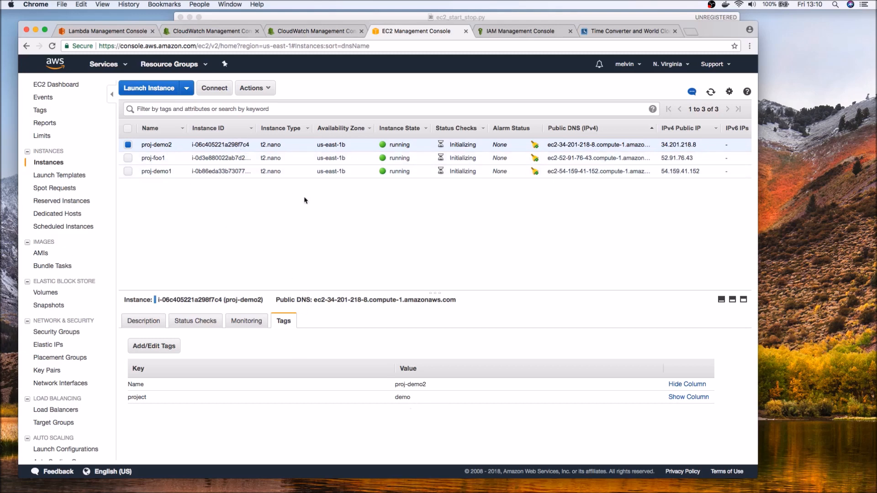
pyautogui.moveTo(233, 249)
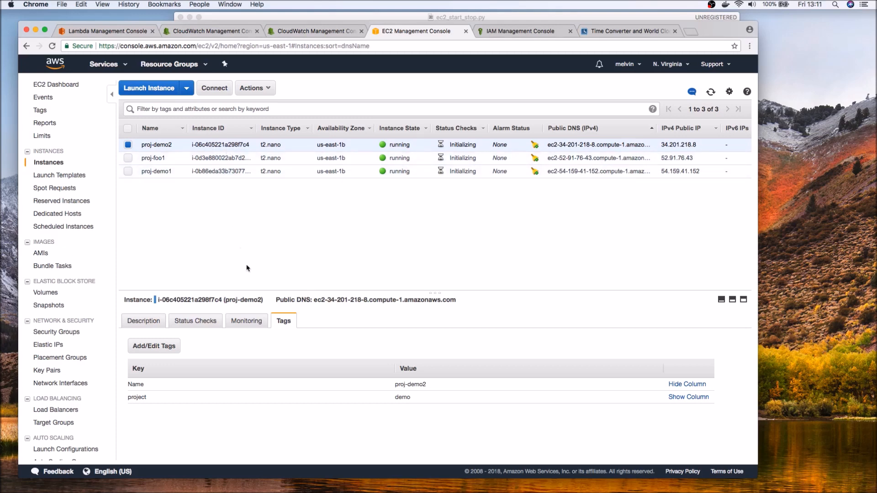
pyautogui.moveTo(312, 228)
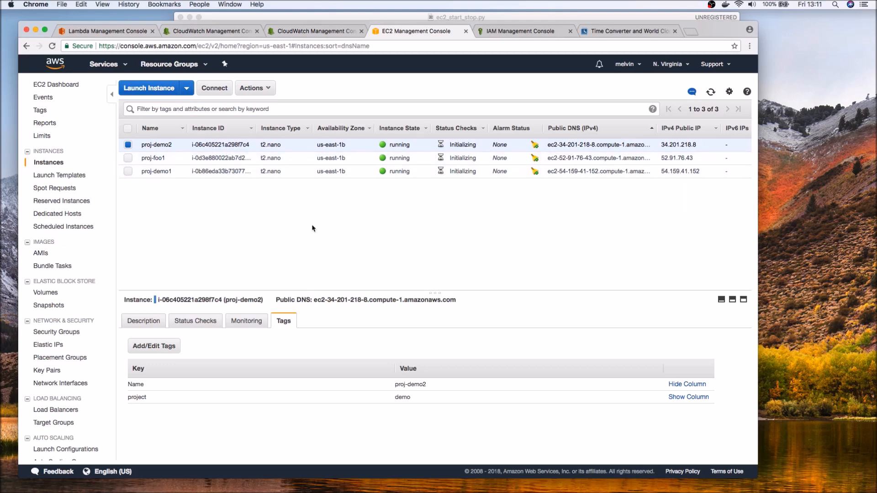
pyautogui.moveTo(404, 42)
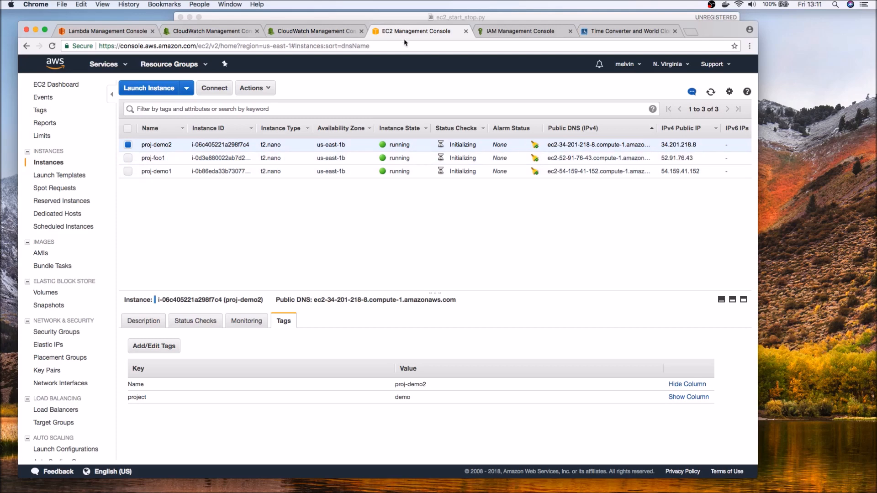
# Review shutdown_start_ec2's PROJECT/REGION variables and lambda_ec2_start_stop execution role.
pyautogui.click(107, 30)
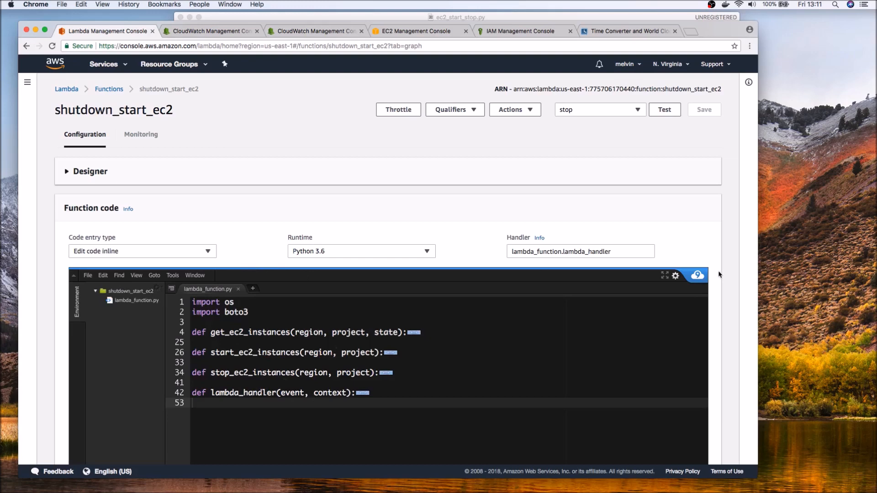
pyautogui.scroll(-3)
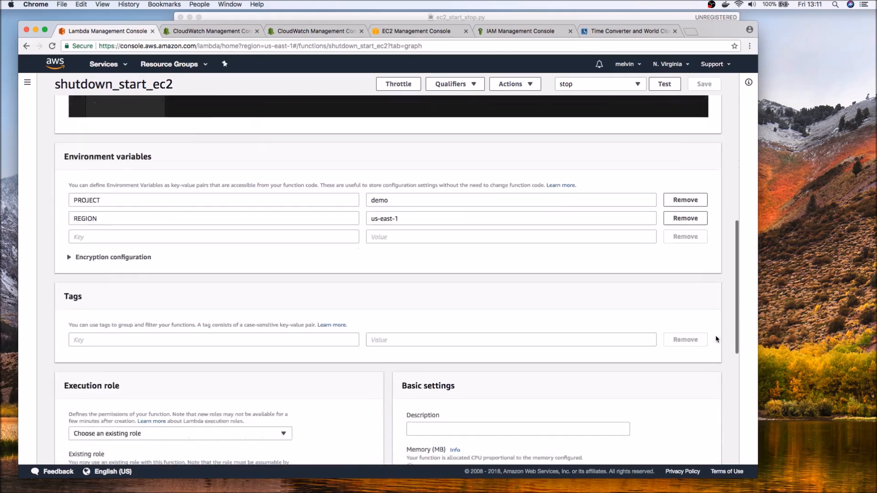
pyautogui.scroll(-3)
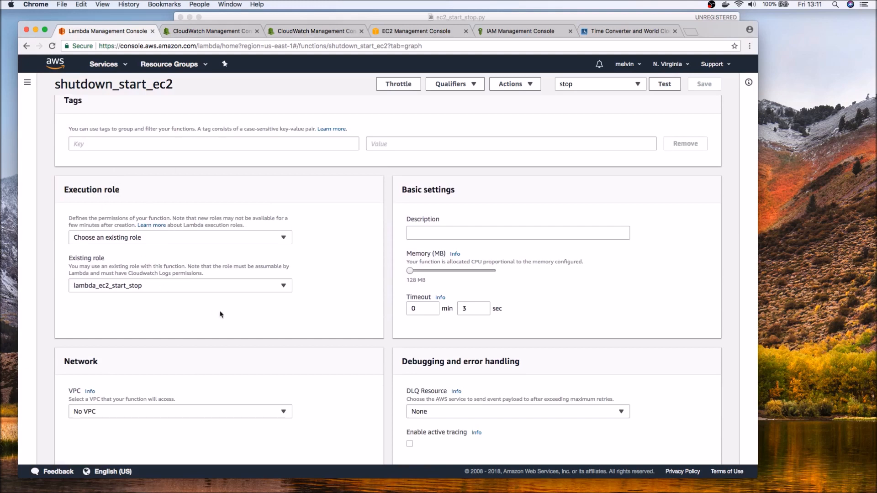
pyautogui.moveTo(217, 312)
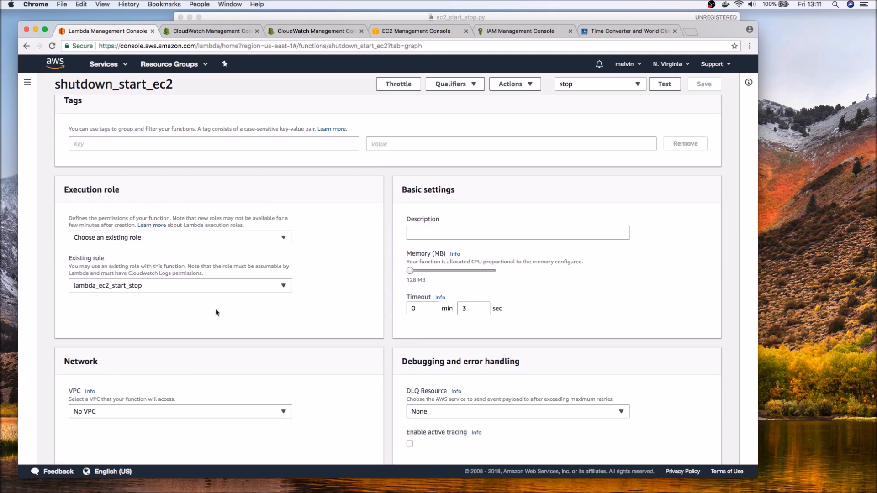
pyautogui.moveTo(212, 327)
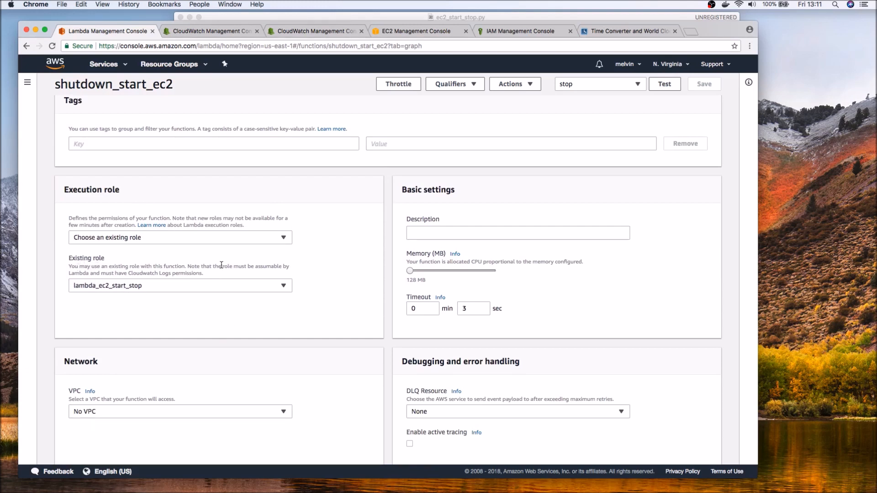
# Open lambda_ec2_start_stop's permissions, start attaching a policy, then cancel without attaching.
pyautogui.click(523, 31)
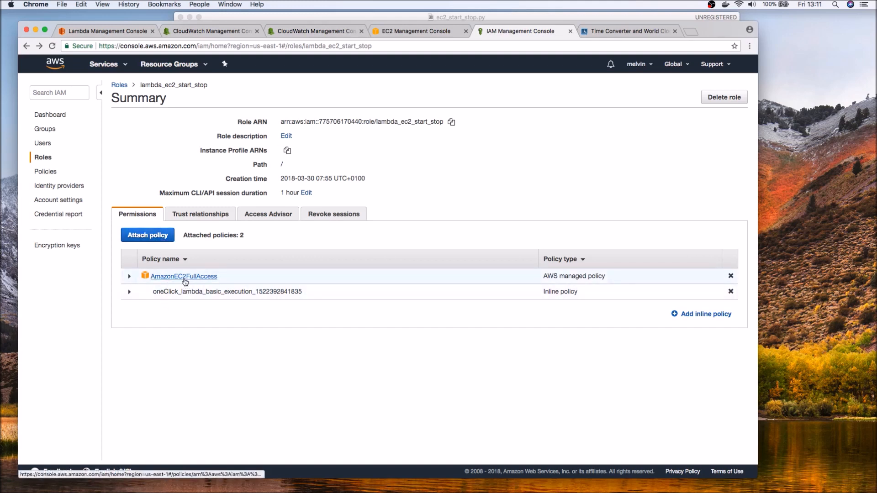
pyautogui.moveTo(194, 279)
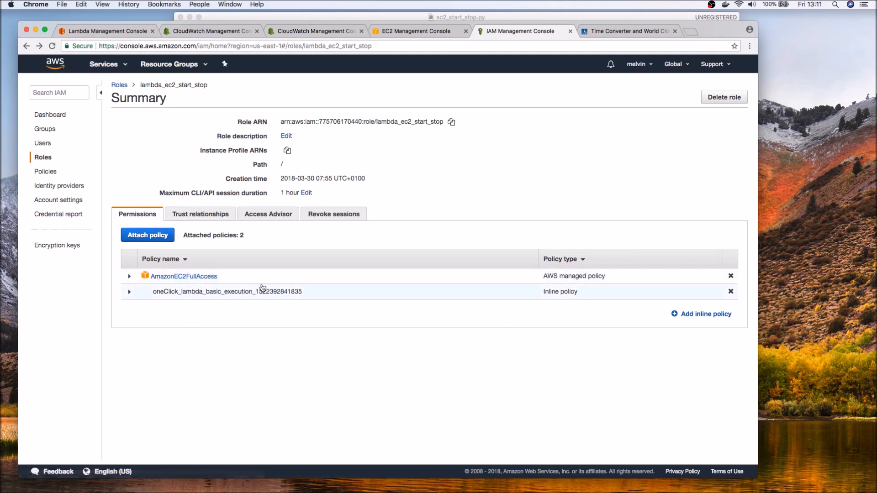
pyautogui.click(147, 234)
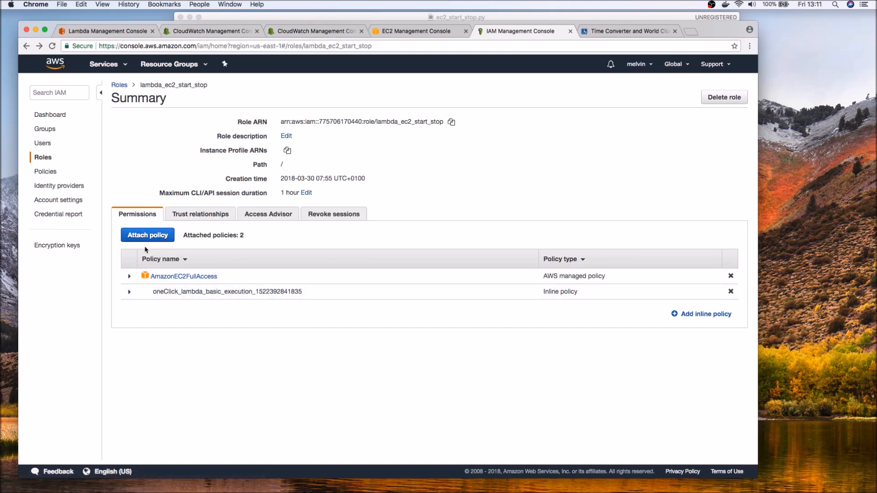
pyautogui.click(147, 235)
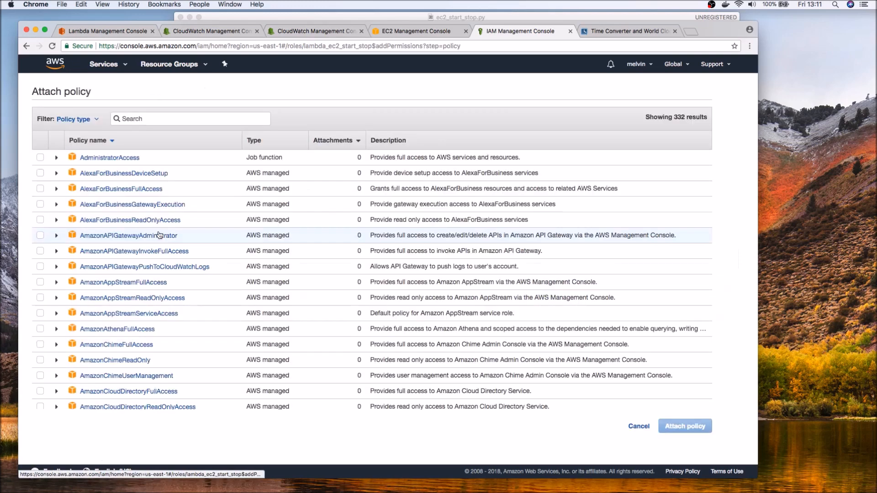
pyautogui.moveTo(374, 108)
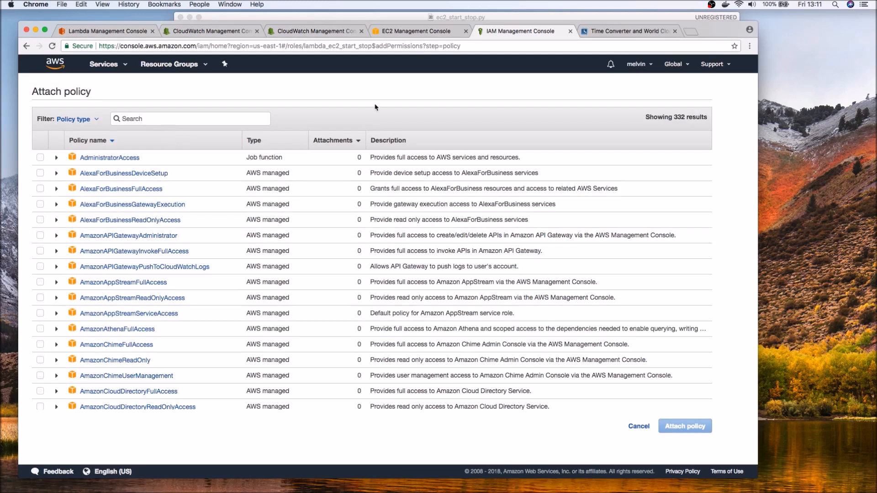
pyautogui.click(638, 426)
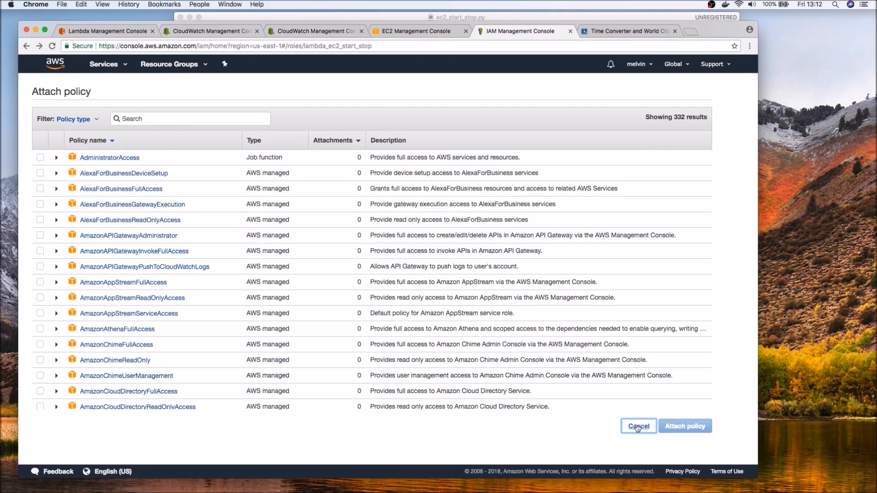
pyautogui.click(637, 426)
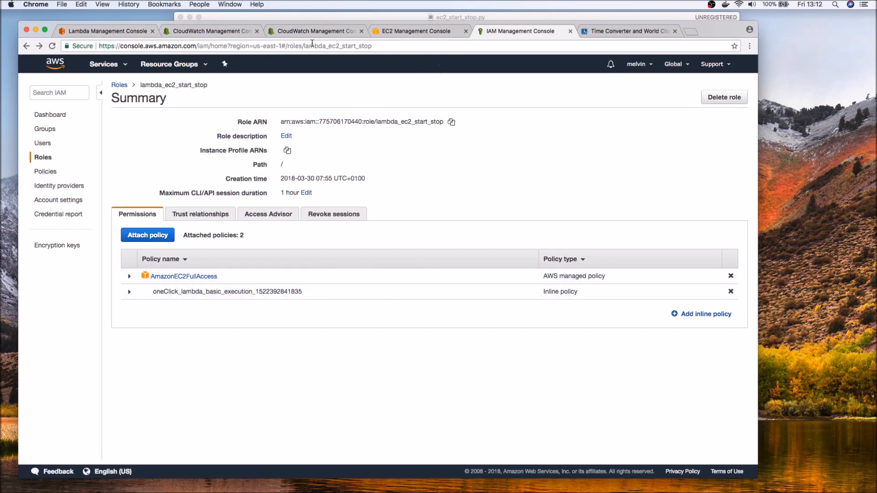
# Return to shutdown_start_ec2 and scroll down to its lambda_handler function code.
pyautogui.click(106, 31)
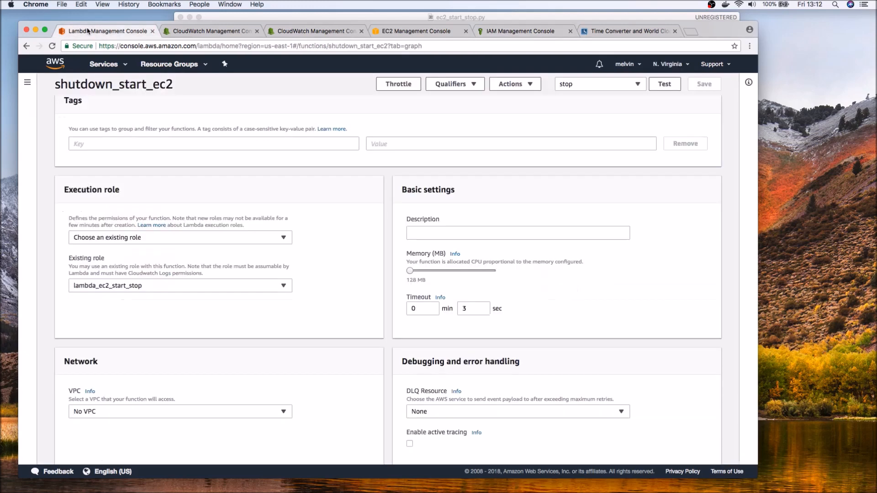
pyautogui.scroll(-3)
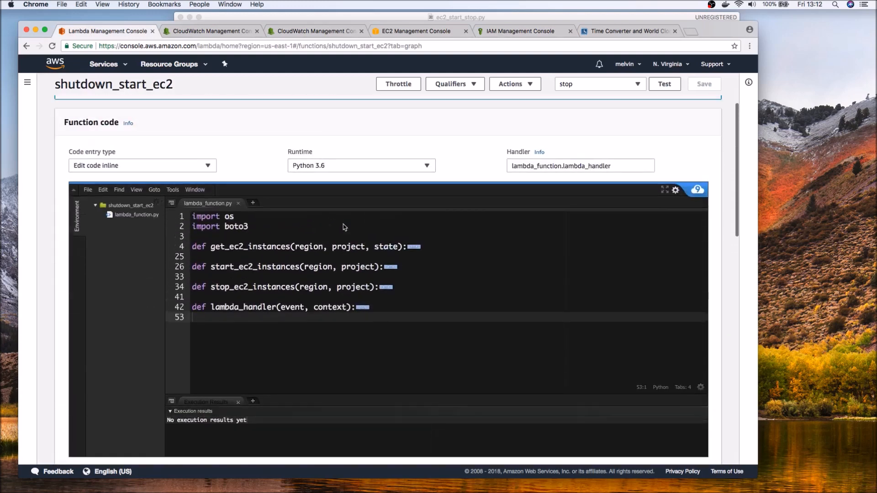
pyautogui.scroll(-3)
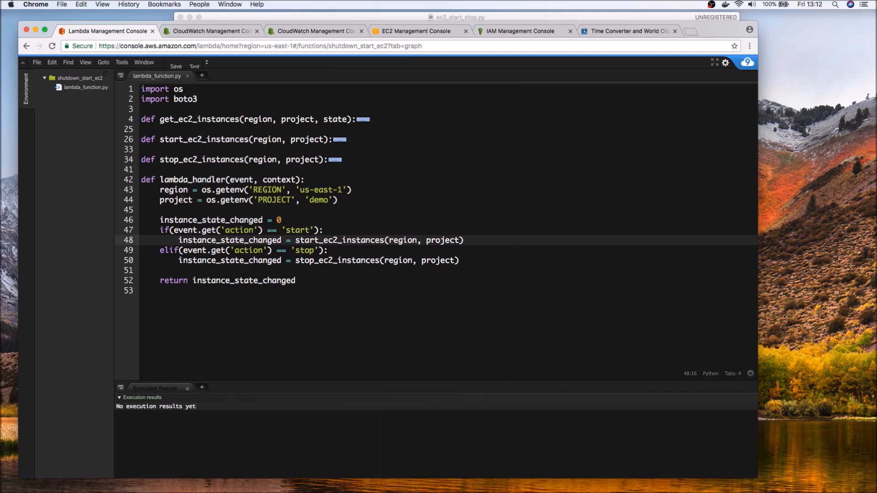
pyautogui.moveTo(534, 175)
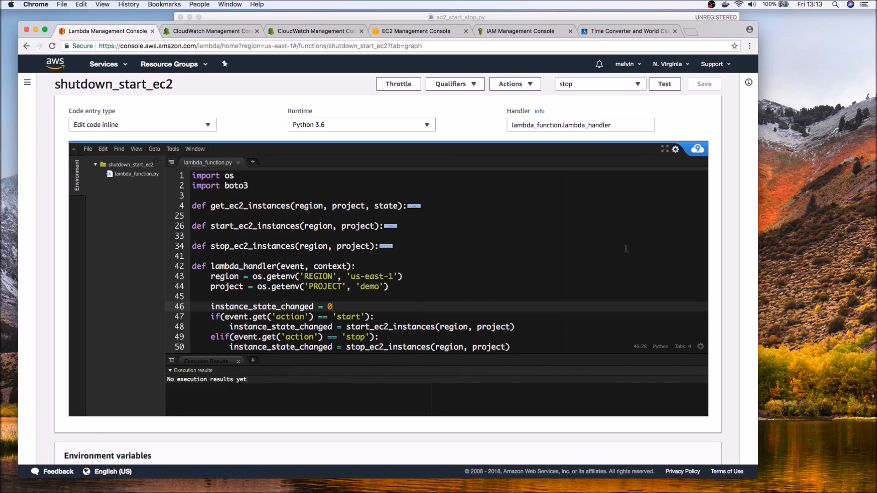
# Expand the code editor full screen and unfold the get_ec2_instances body.
pyautogui.scroll(-3)
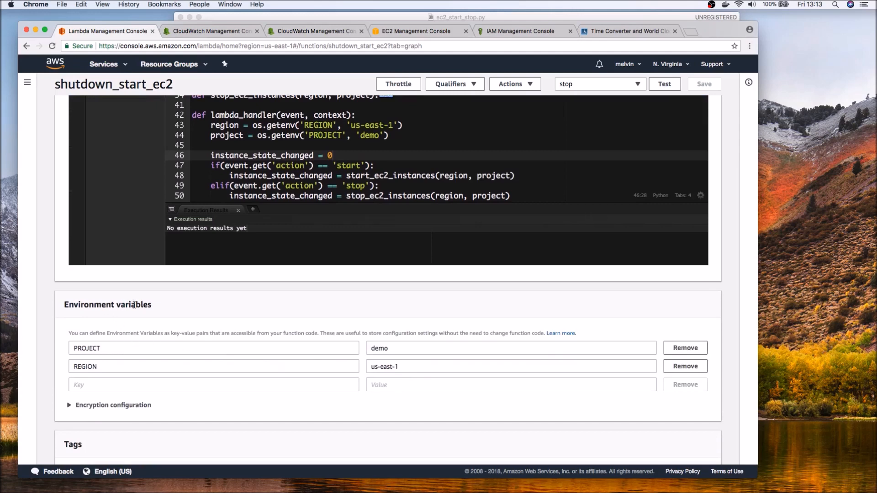
pyautogui.scroll(-3)
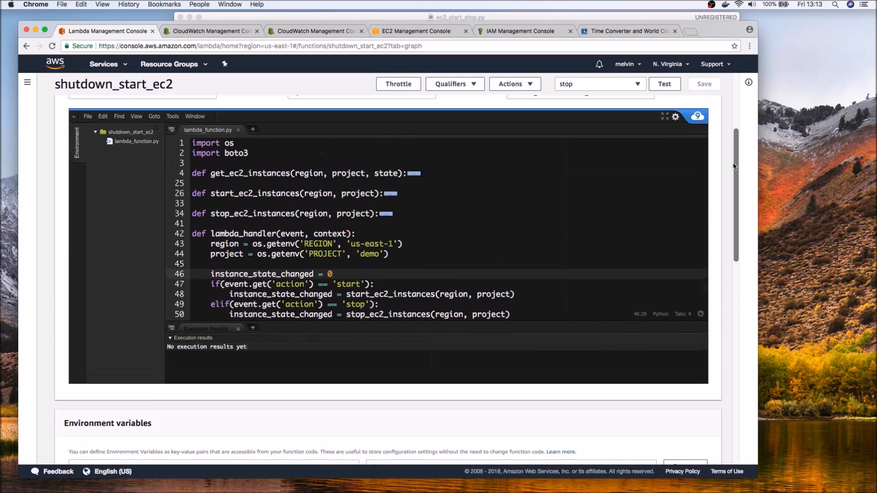
pyautogui.click(665, 116)
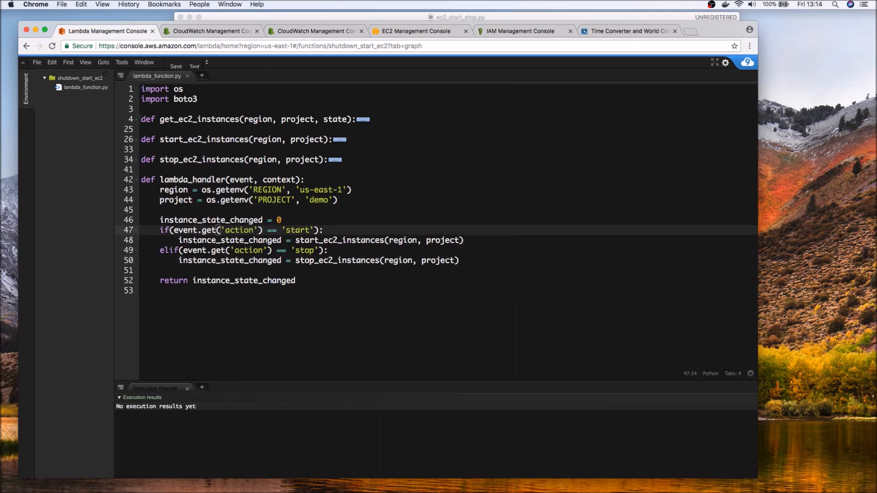
pyautogui.moveTo(138, 164)
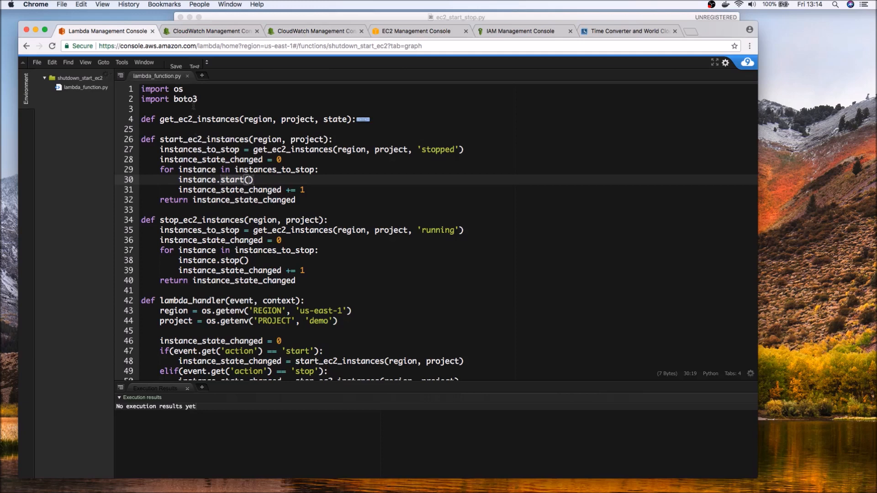
pyautogui.click(168, 100)
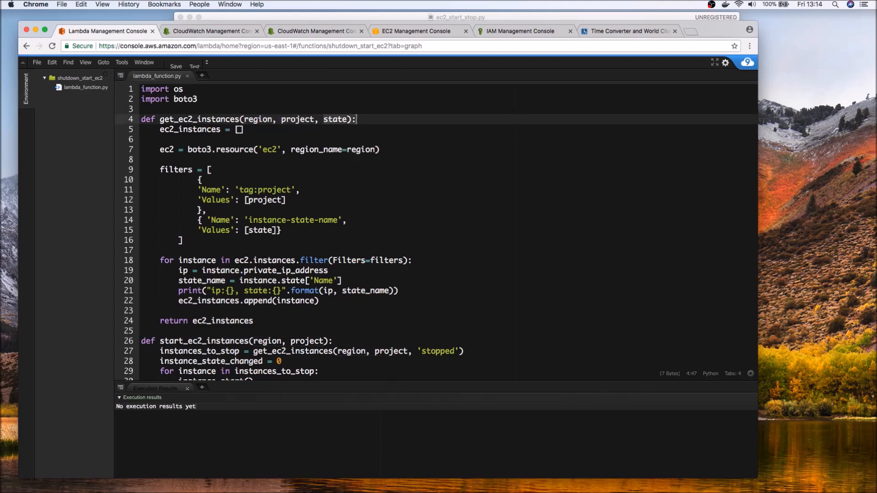
# Unfold and read through the start_ec2_instances and stop_ec2_instances bodies.
pyautogui.scroll(-3)
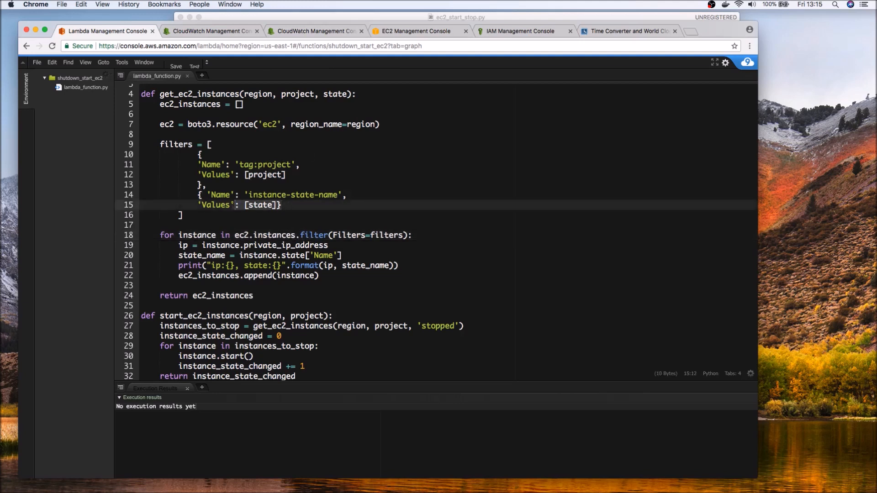
pyautogui.click(321, 275)
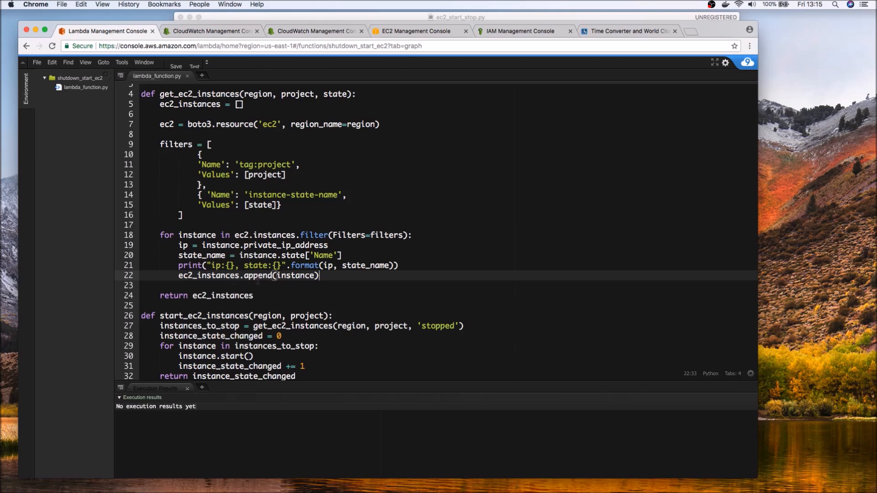
pyautogui.scroll(-3)
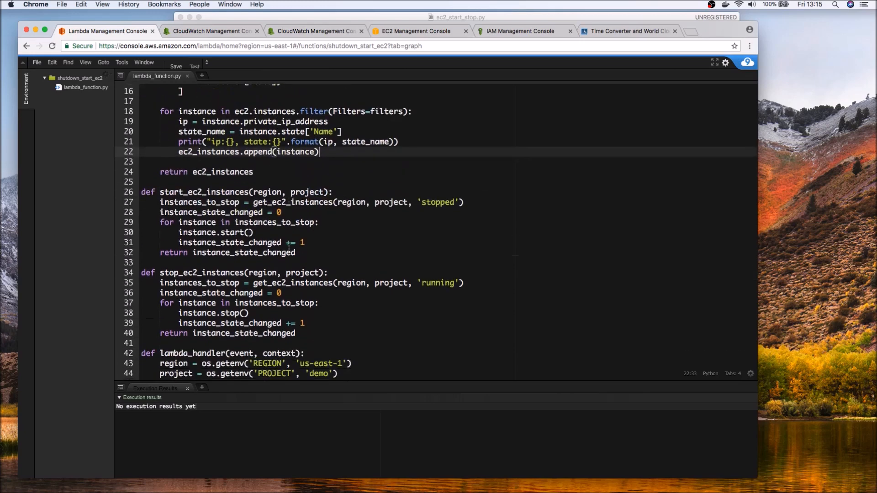
pyautogui.scroll(-3)
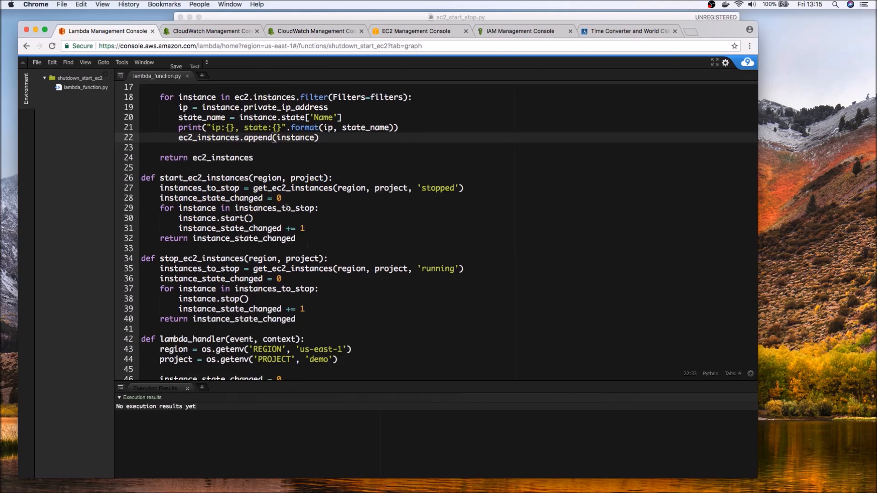
pyautogui.moveTo(285, 207)
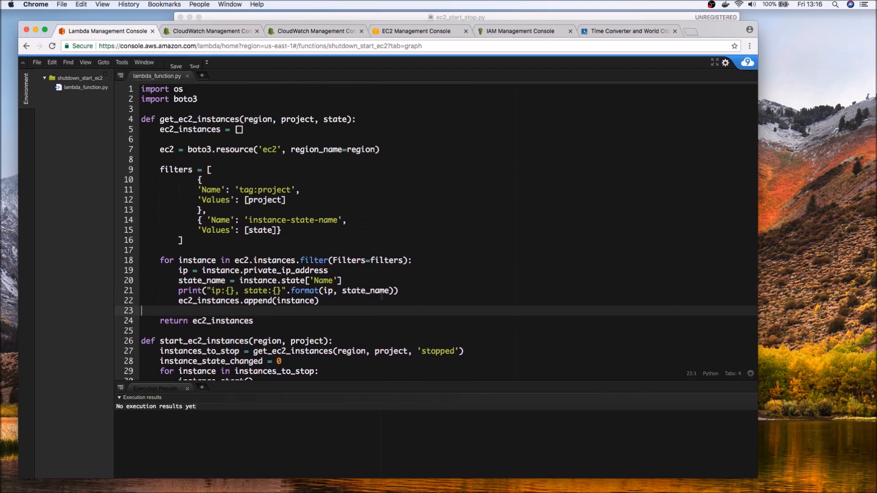
pyautogui.scroll(-3)
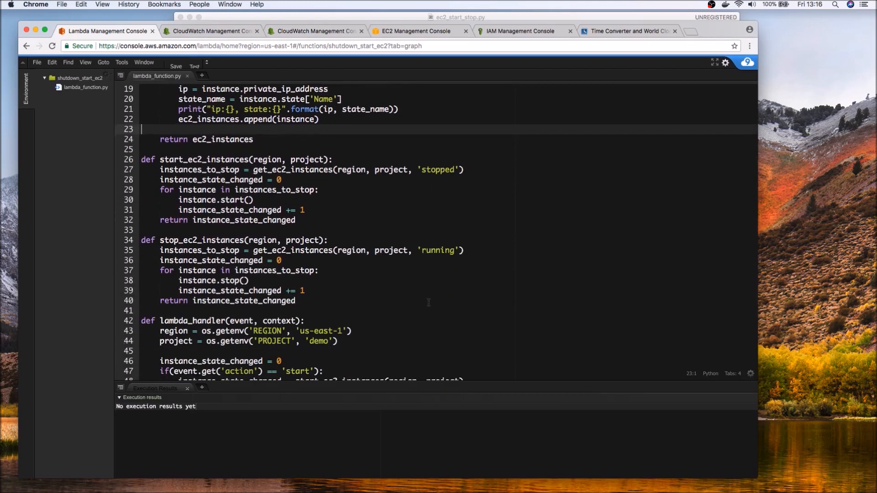
pyautogui.scroll(-3)
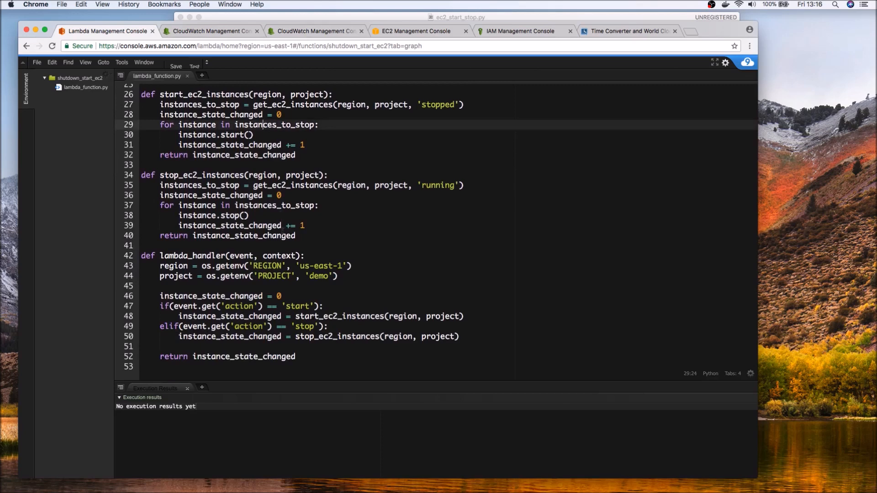
pyautogui.scroll(-3)
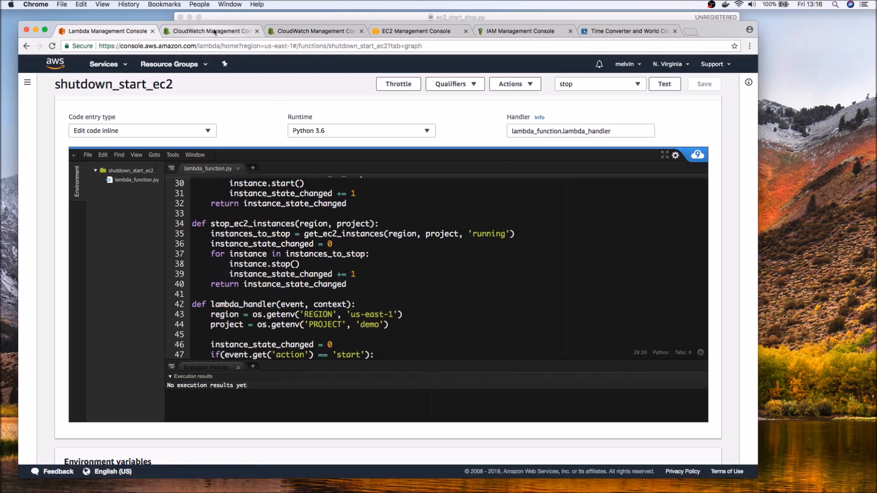
# Open the ec2_start rule (cron 06 8 ? * MON-FRI) and its Actions menu.
pyautogui.click(210, 30)
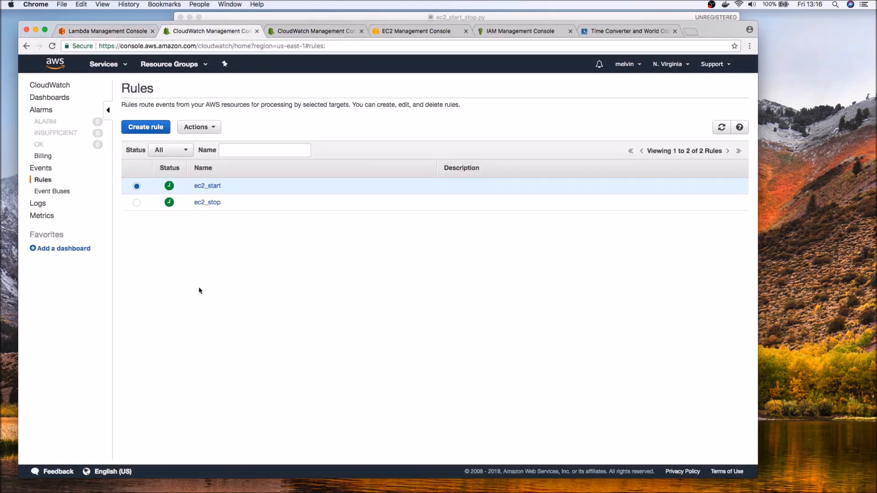
pyautogui.click(41, 169)
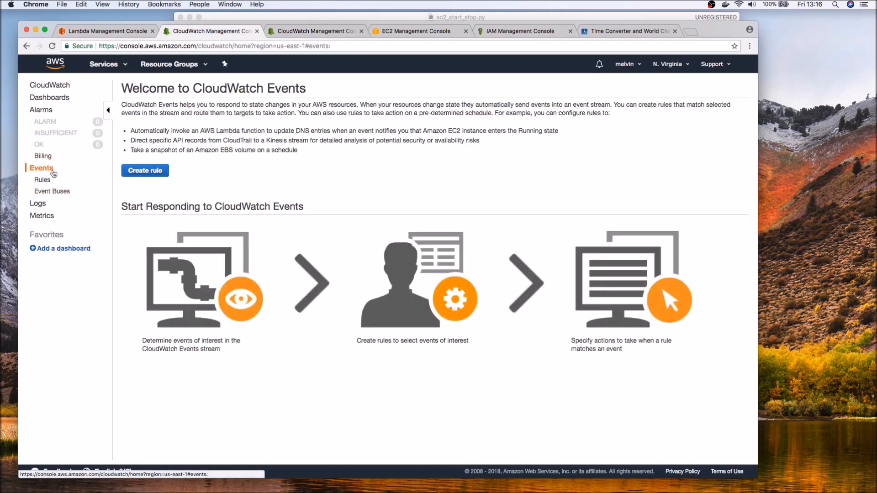
pyautogui.click(42, 179)
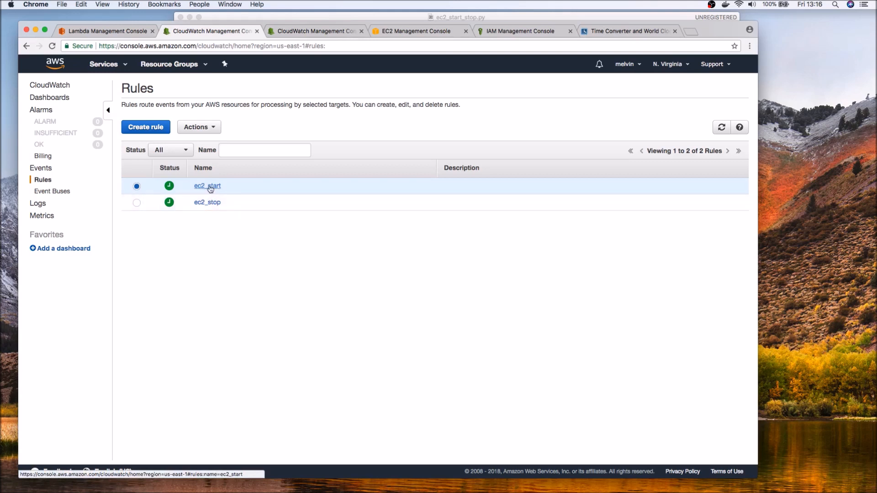
pyautogui.click(207, 186)
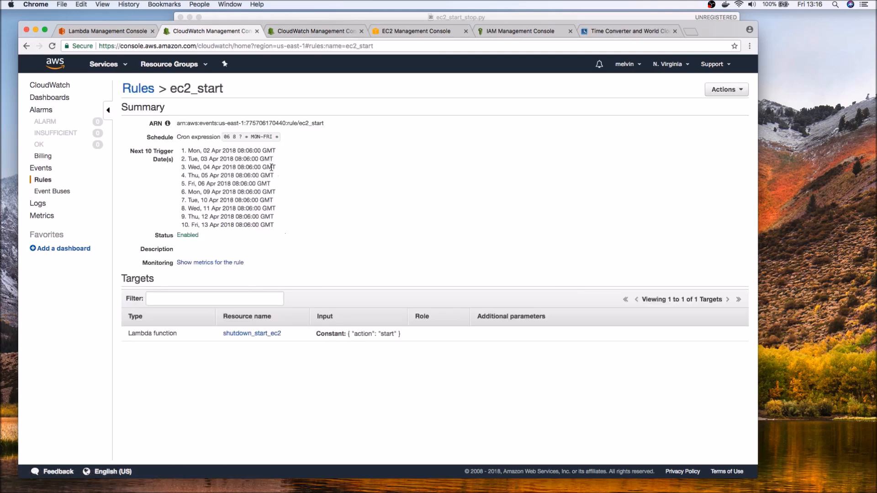
pyautogui.click(723, 89)
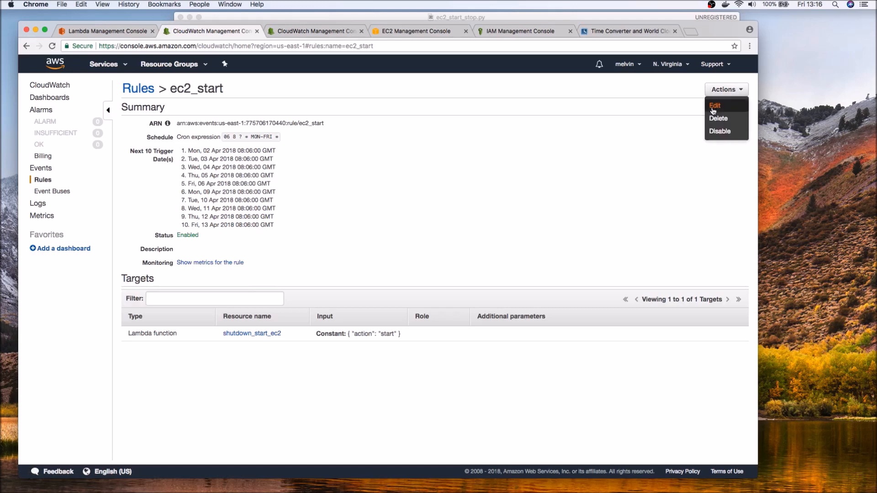
pyautogui.click(715, 105)
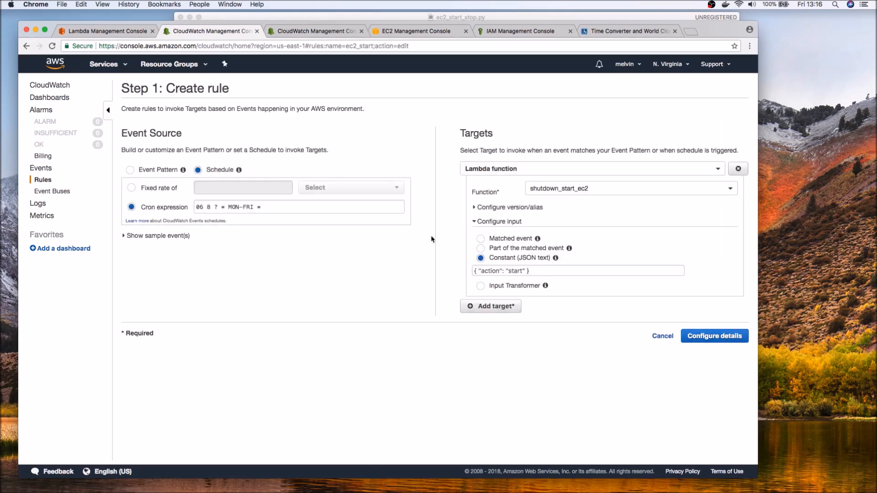
pyautogui.moveTo(249, 178)
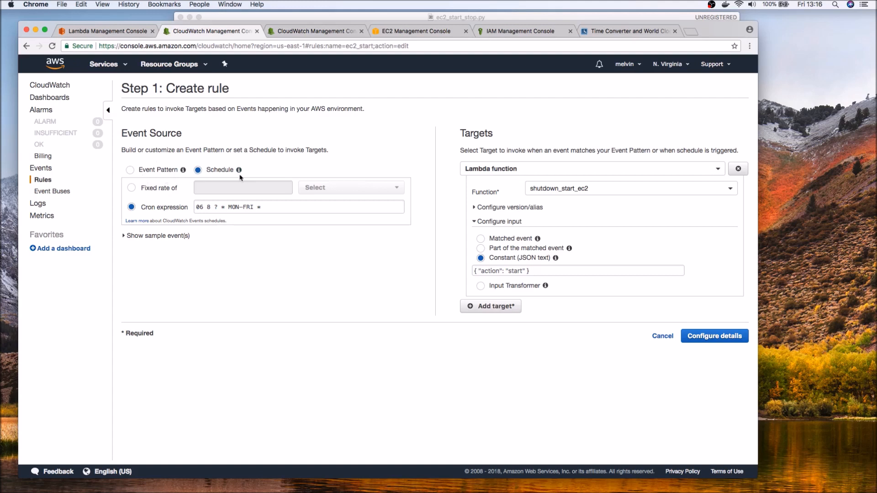
pyautogui.moveTo(211, 177)
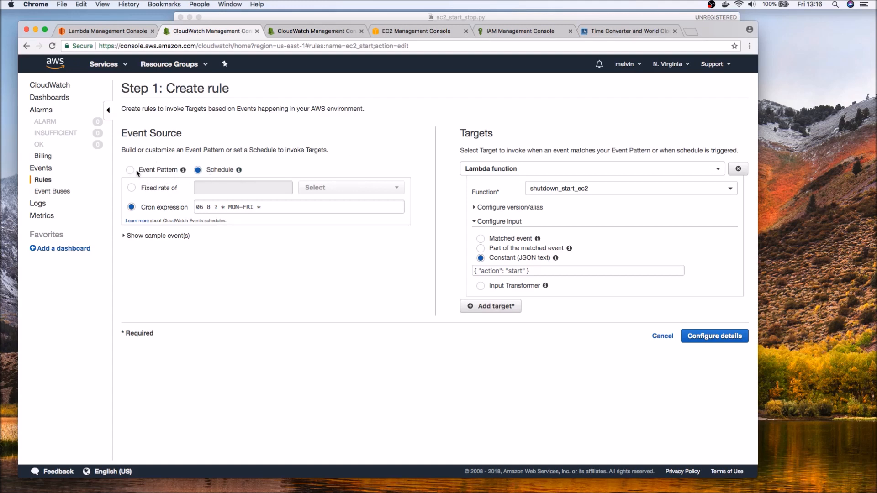
pyautogui.moveTo(160, 174)
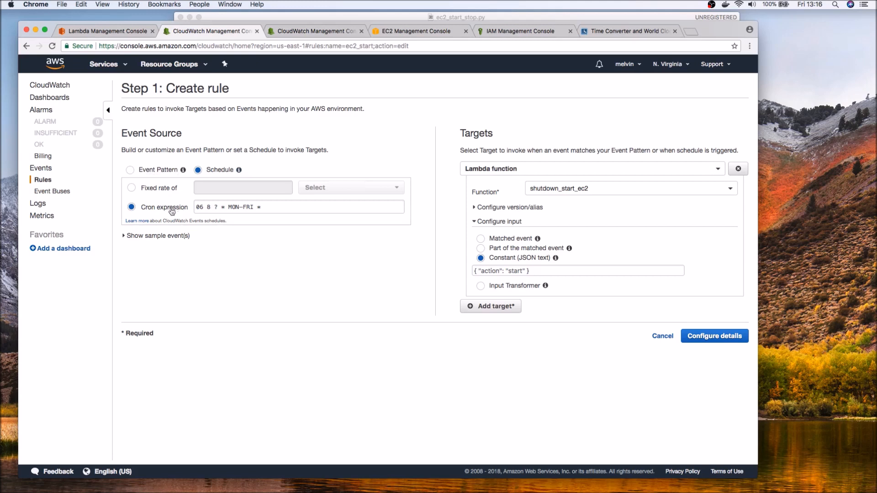
pyautogui.moveTo(180, 217)
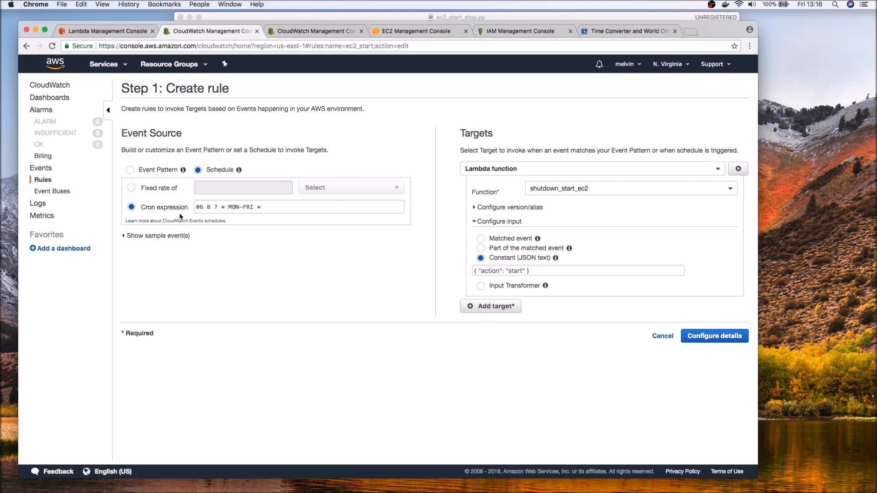
pyautogui.click(204, 207)
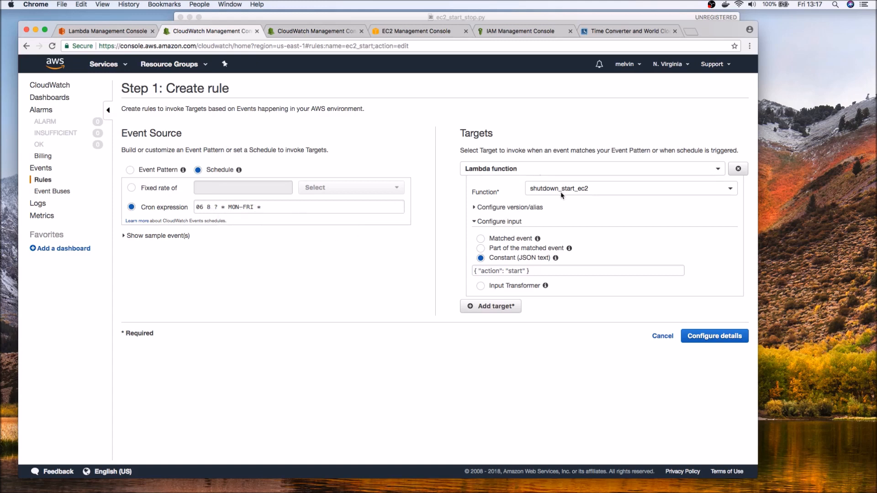
pyautogui.click(590, 169)
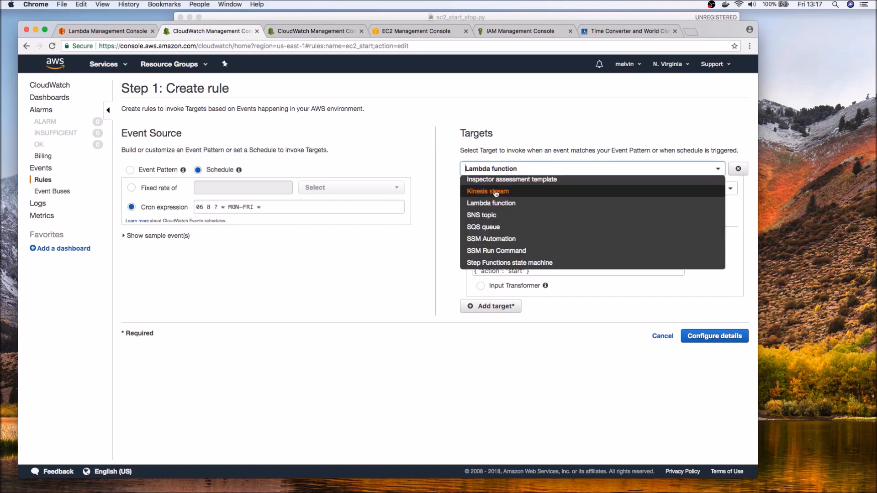
pyautogui.click(490, 202)
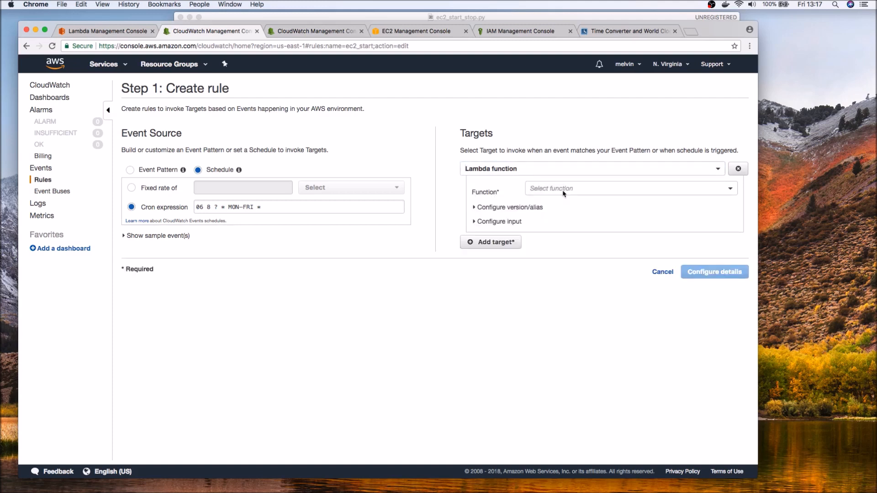
pyautogui.click(629, 187)
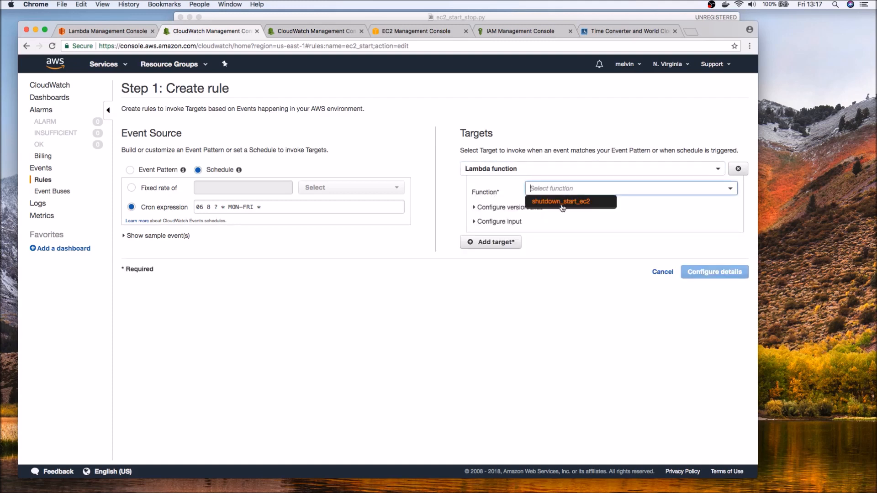
pyautogui.click(564, 202)
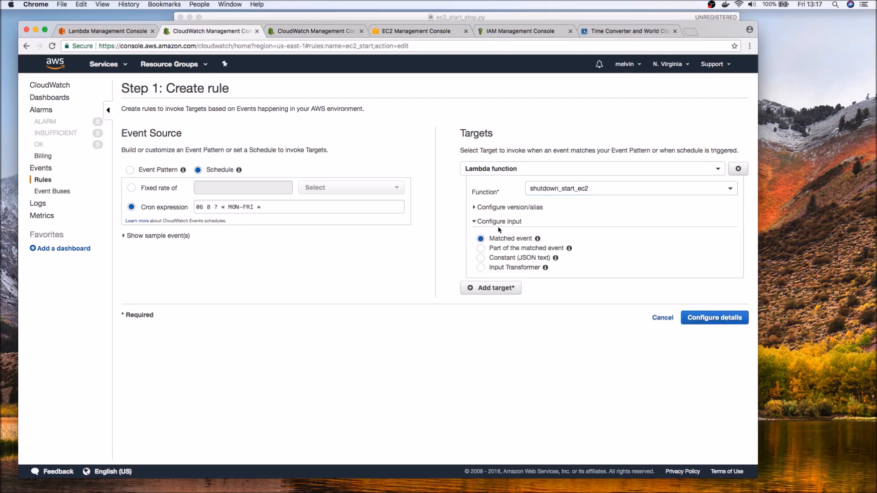
pyautogui.moveTo(424, 200)
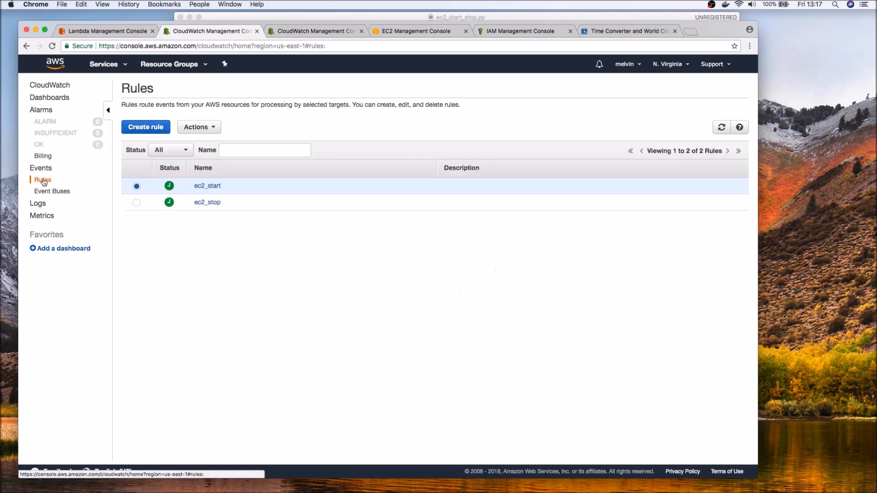
pyautogui.click(207, 186)
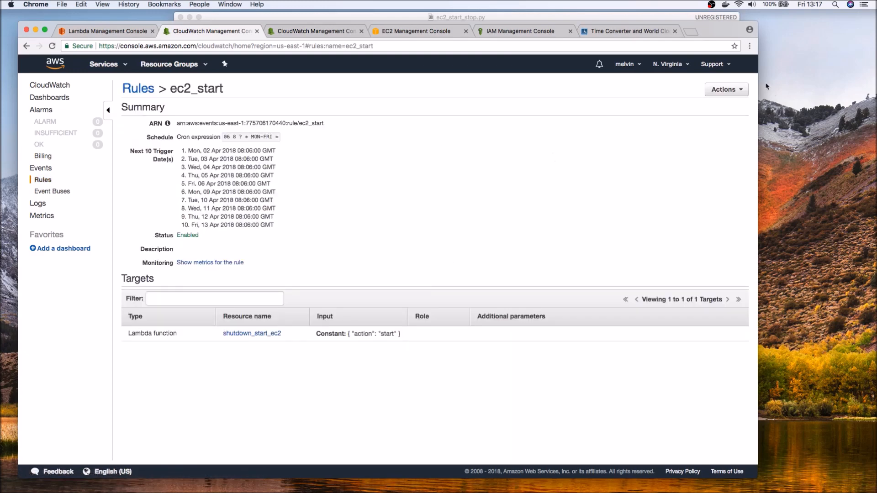
pyautogui.click(725, 89)
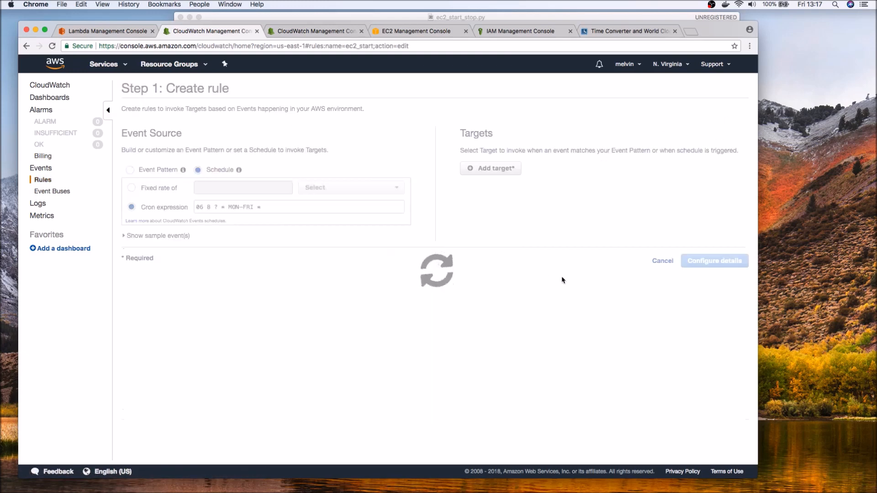
pyautogui.click(490, 167)
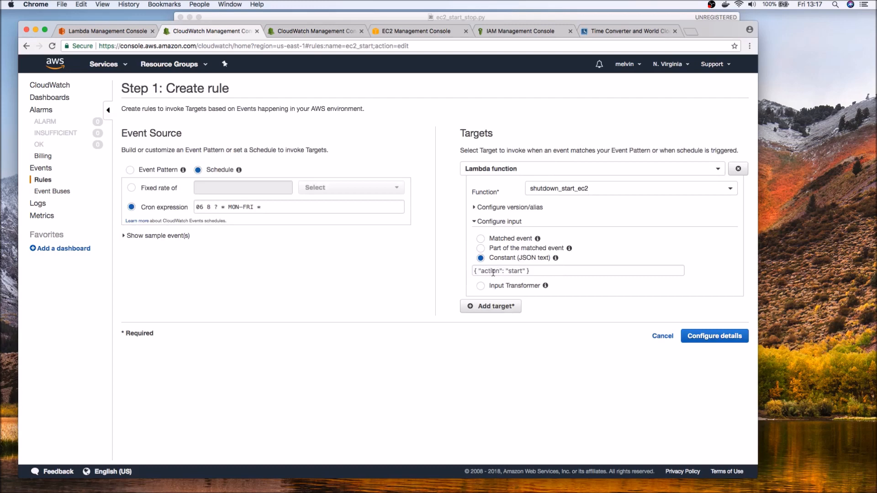
# Glance at the lambda_handler code, then view the other CloudWatch rules list.
pyautogui.click(106, 31)
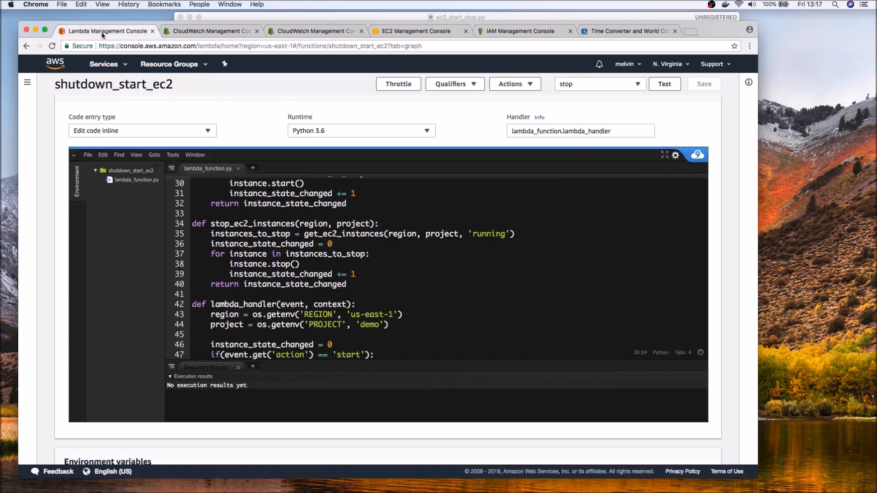
pyautogui.scroll(-3)
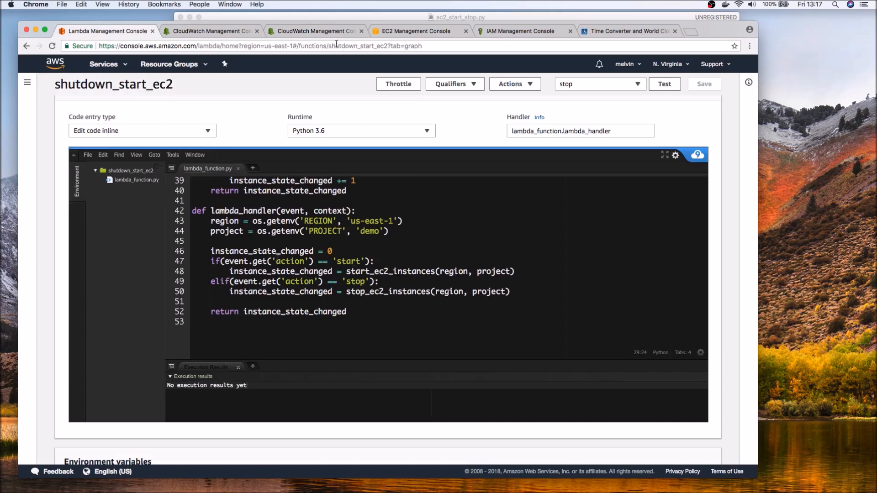
pyautogui.click(313, 30)
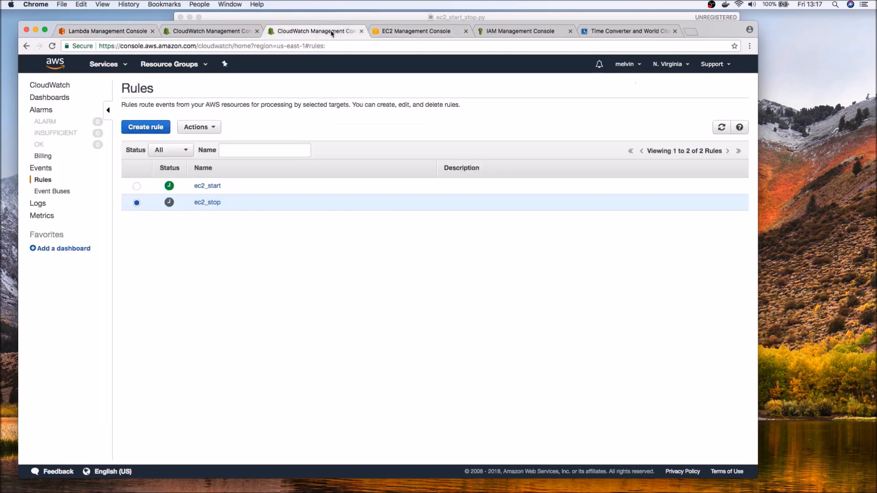
# Reopen ec2_start's edit form and advance toward Configure details.
pyautogui.click(207, 186)
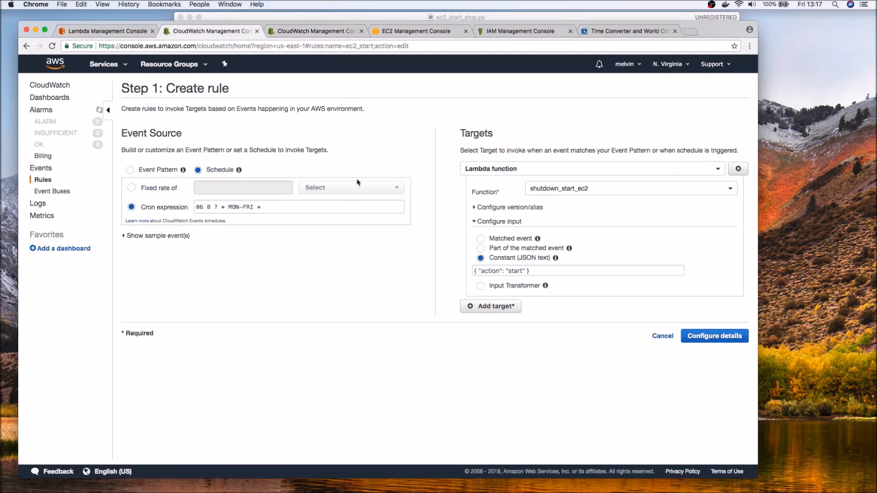
pyautogui.moveTo(237, 219)
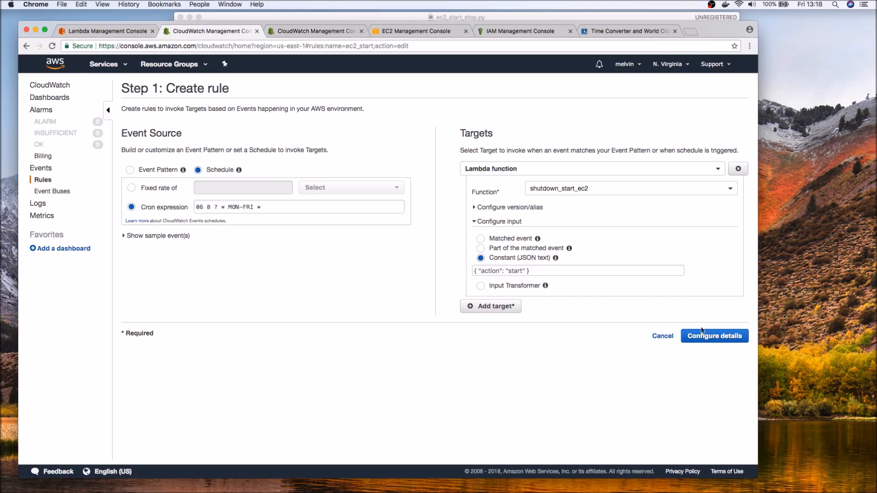
pyautogui.click(714, 336)
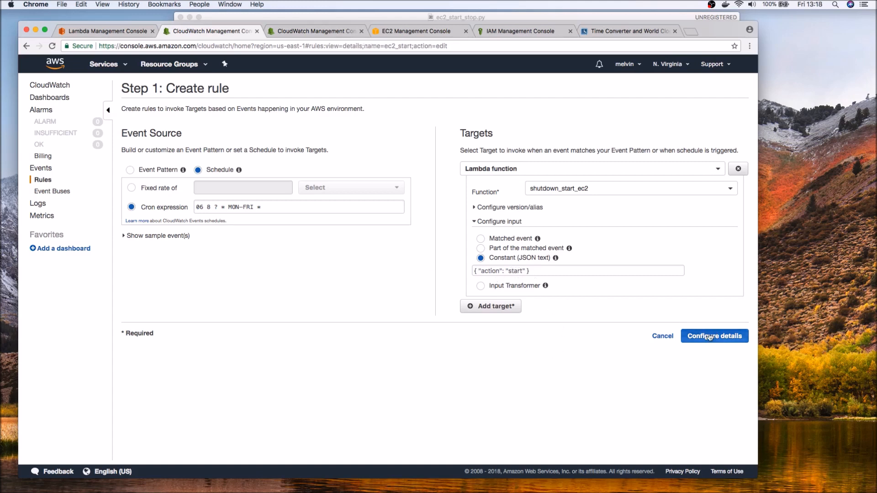
# Back out of ec2_start's details step and return to Rules via Event Buses.
pyautogui.click(714, 335)
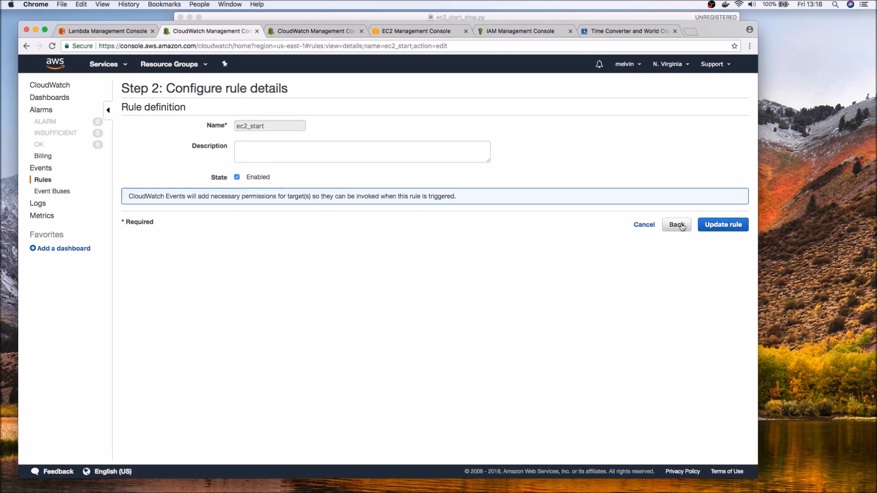
pyautogui.click(676, 224)
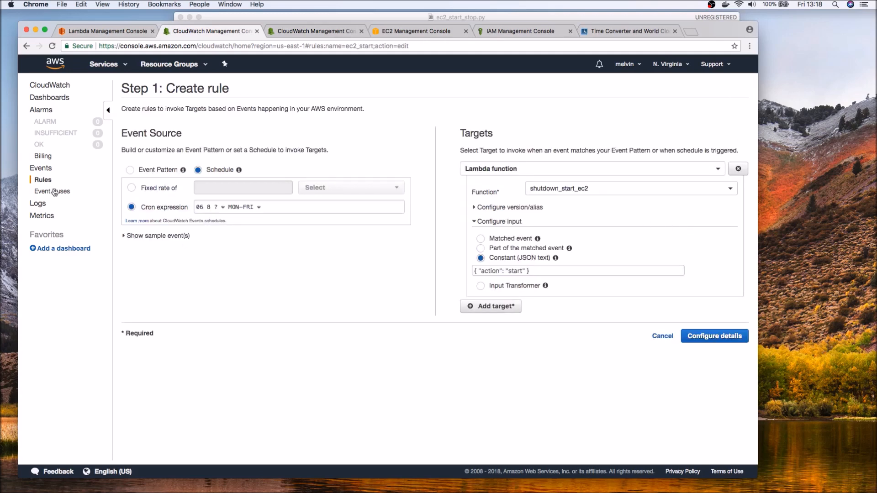
pyautogui.click(52, 191)
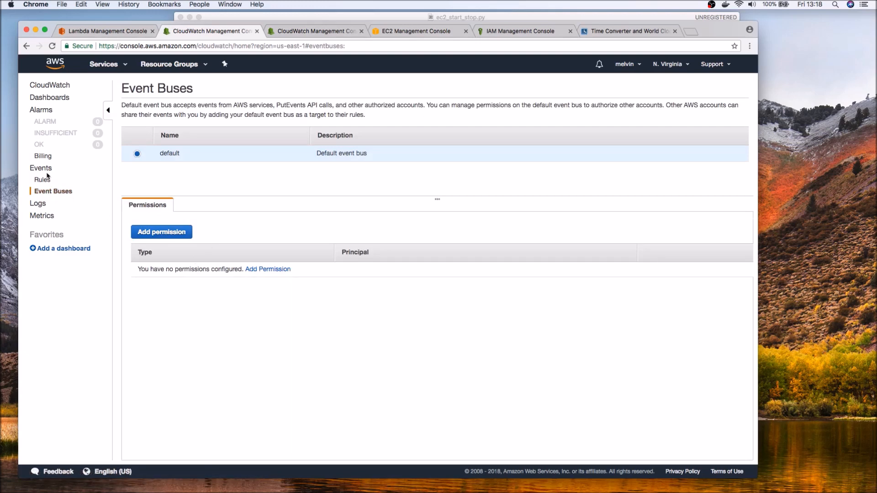
pyautogui.click(42, 180)
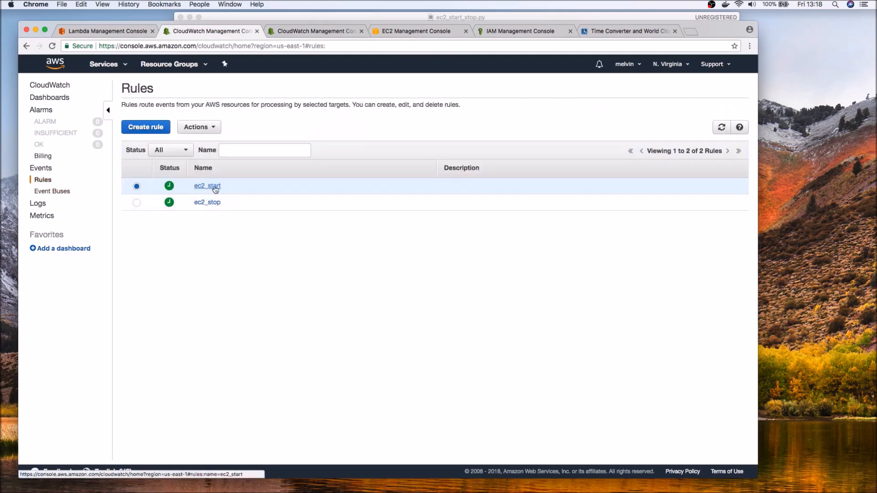
# Open the ec2_stop rule (00 18 ? * MON-FRI *) for editing with its sample event shown.
pyautogui.click(207, 202)
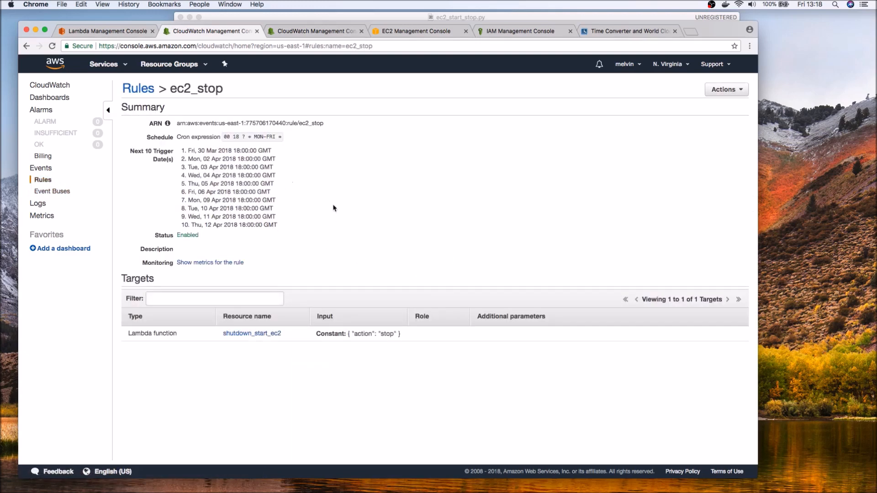
pyautogui.moveTo(650, 158)
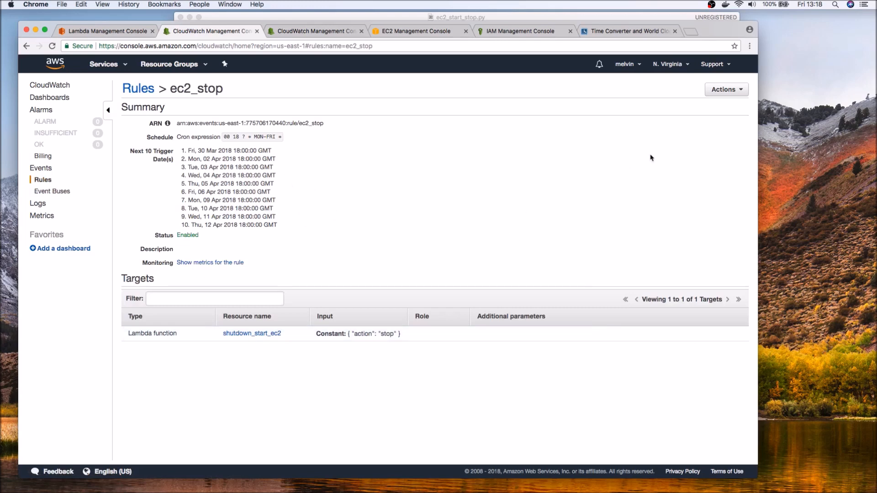
pyautogui.click(725, 89)
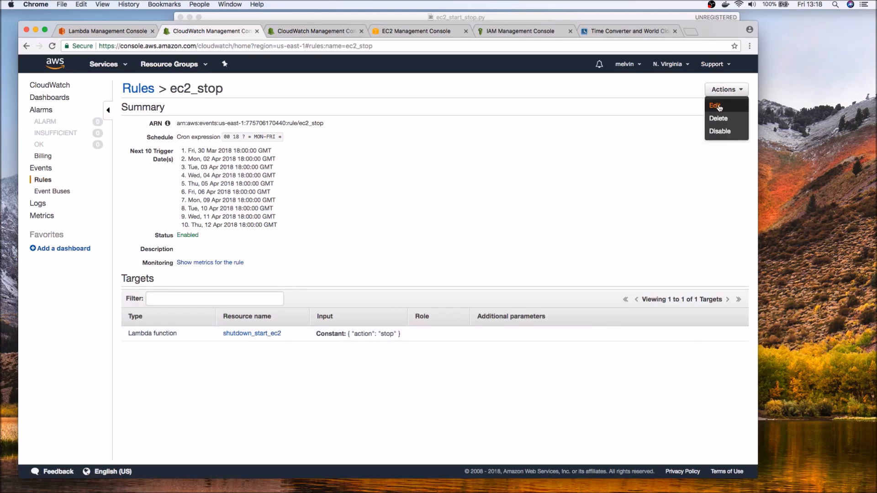
pyautogui.click(716, 105)
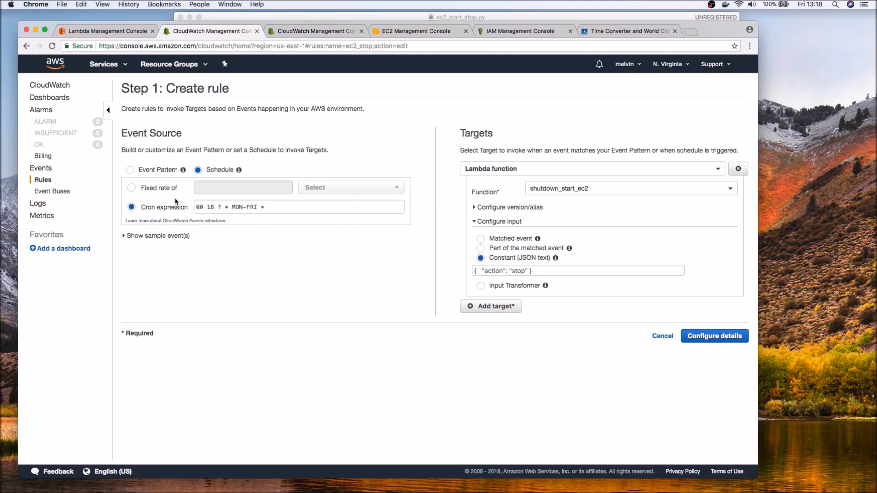
pyautogui.moveTo(234, 218)
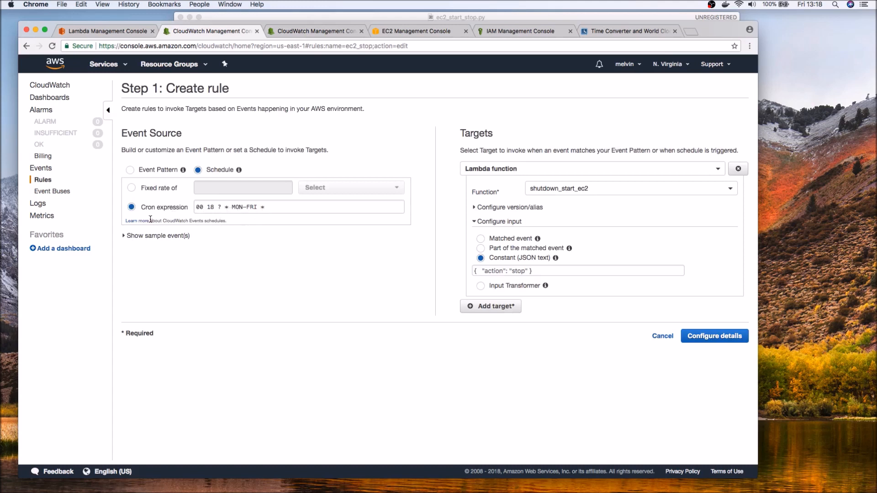
pyautogui.click(159, 236)
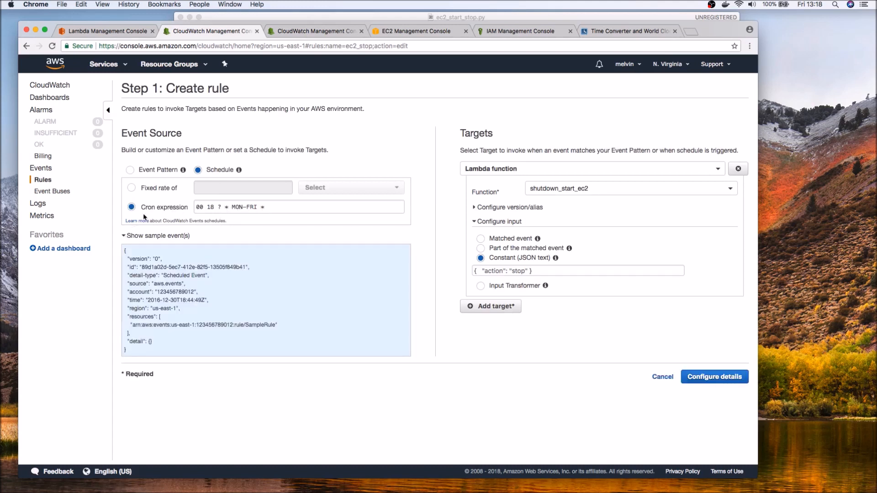
pyautogui.click(298, 207)
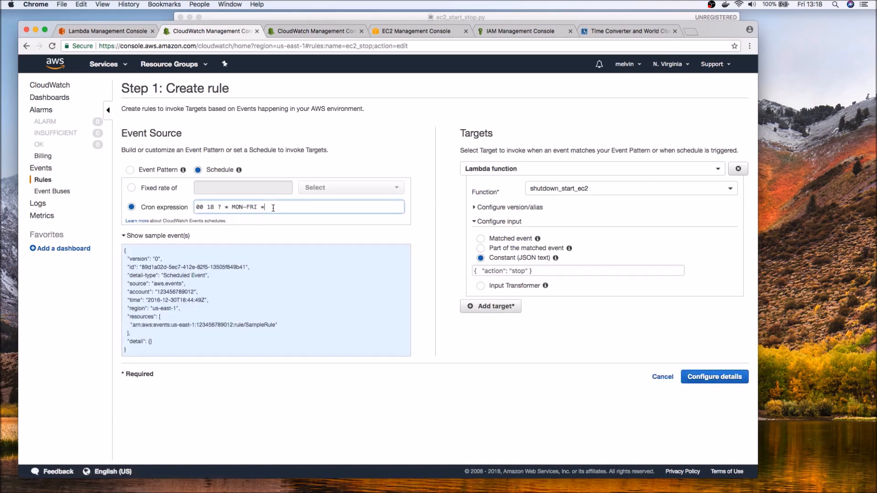
pyautogui.click(627, 31)
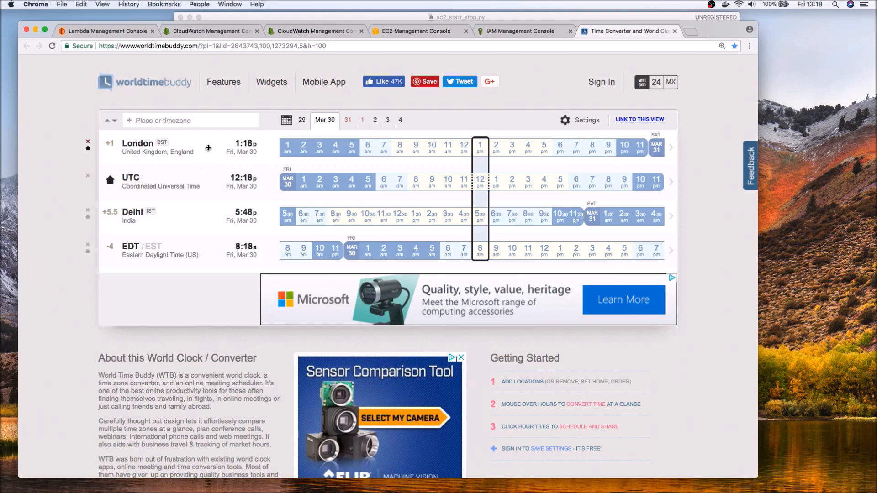
pyautogui.moveTo(213, 154)
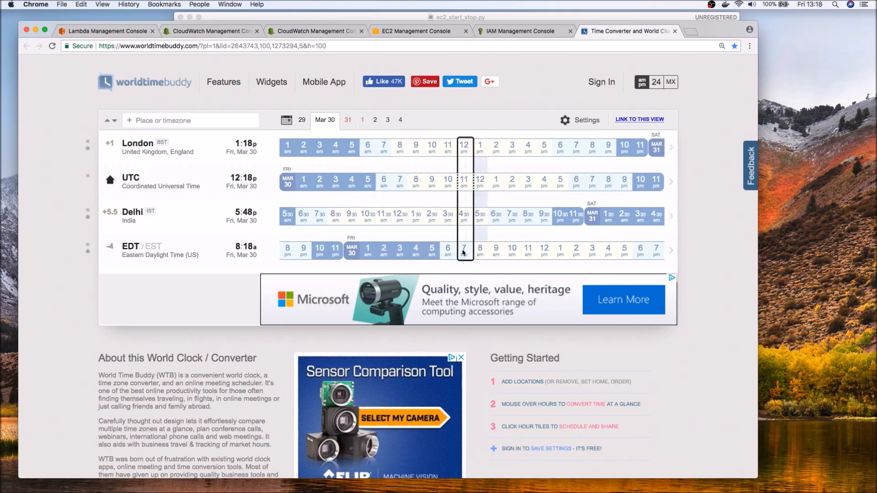
pyautogui.moveTo(561, 253)
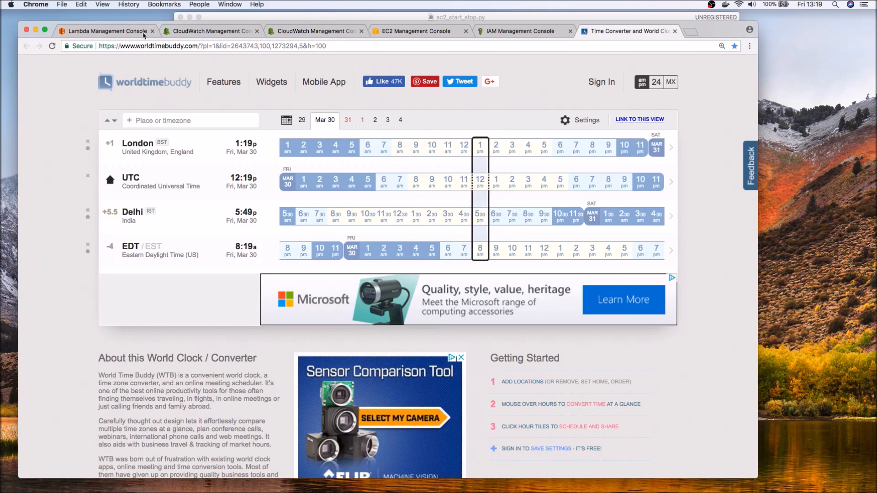
# Return to the ec2_stop schedule editor after comparing UTC with EDT hours.
pyautogui.click(210, 30)
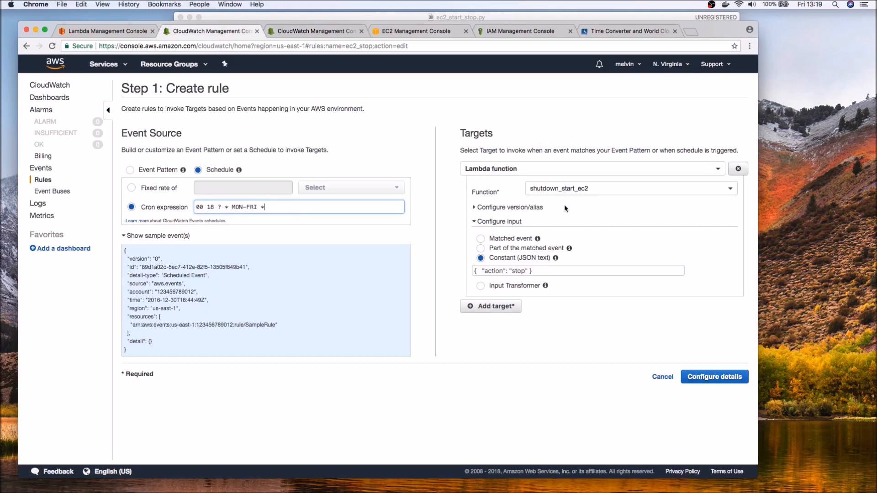
pyautogui.moveTo(662, 376)
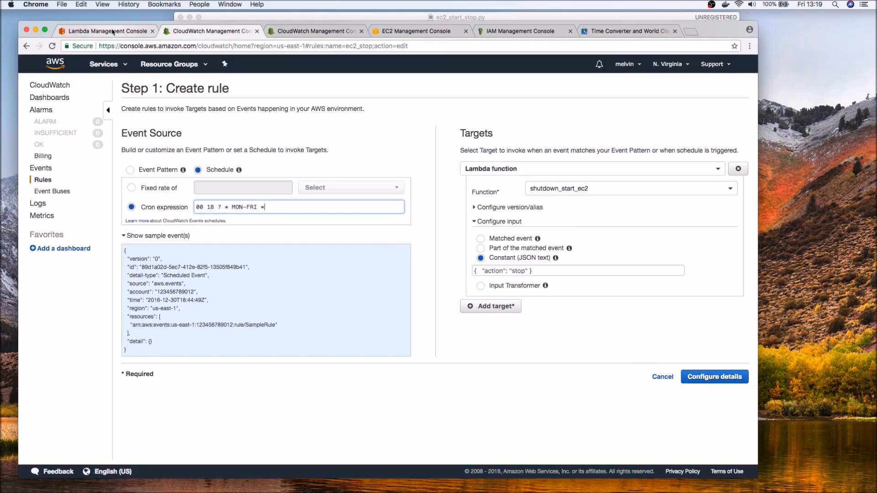
# Review the shutdown_start_ec2 function and the demo-tagged EC2 instances, then select ec2_stop in Rules.
pyautogui.click(107, 31)
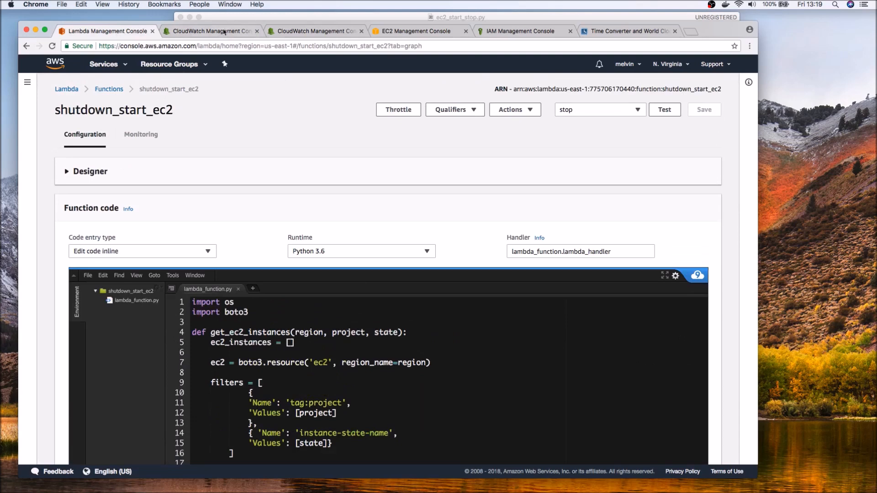
pyautogui.click(211, 30)
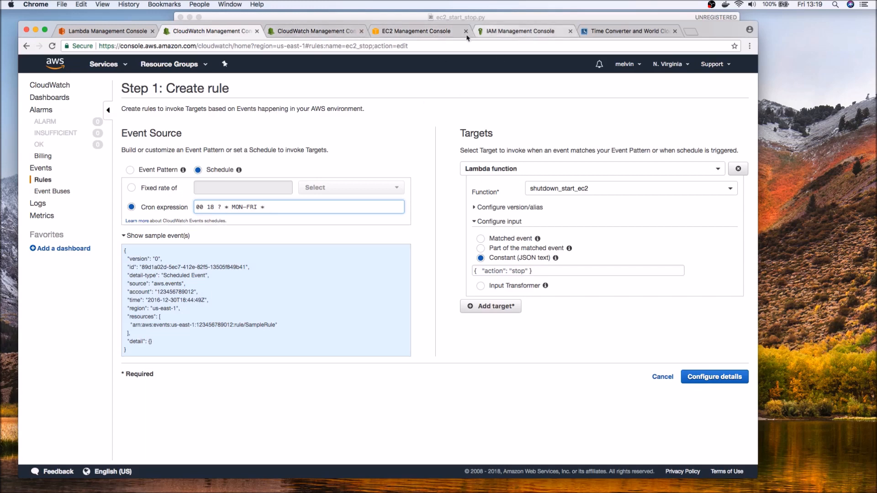
pyautogui.click(417, 30)
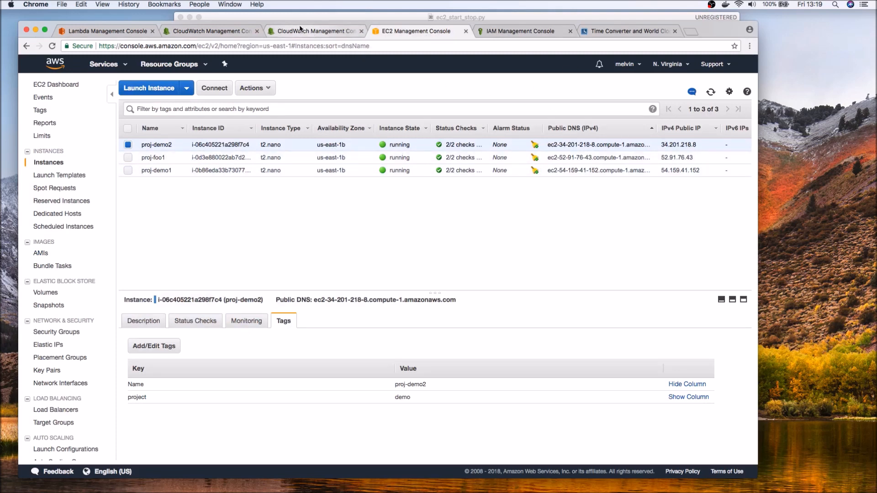
pyautogui.click(314, 31)
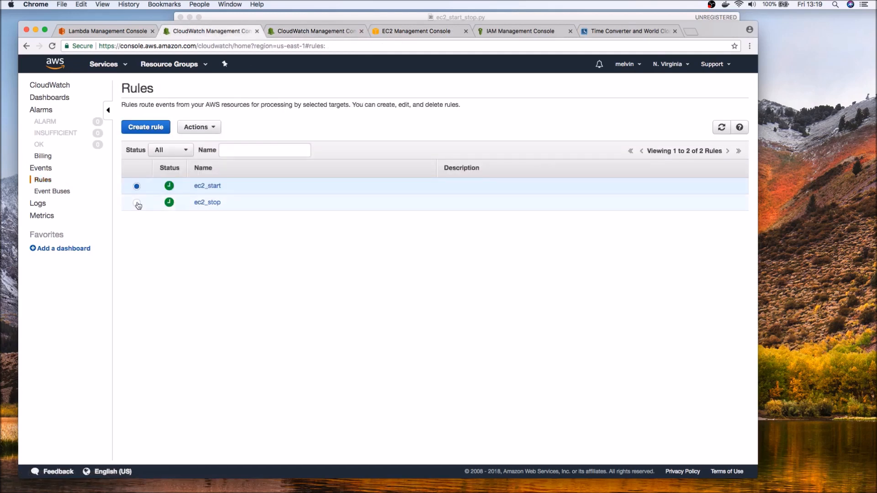
pyautogui.click(198, 127)
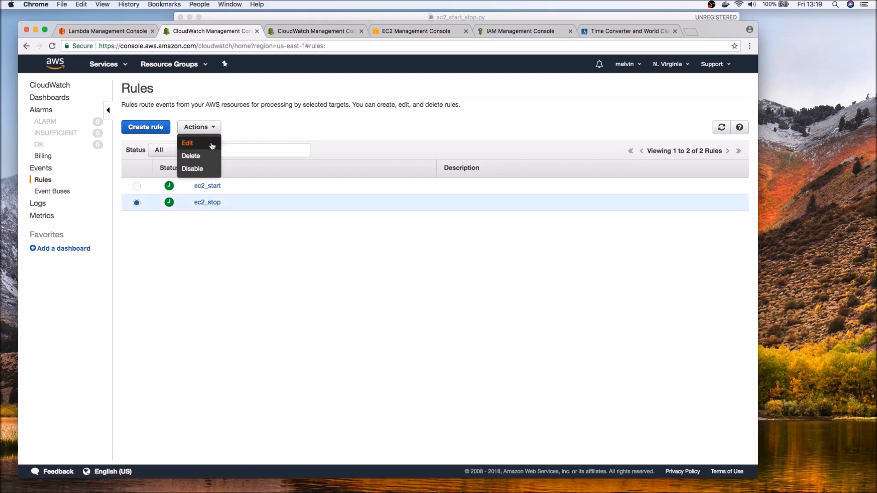
# Change ec2_stop's cron expression to 20 12 ? * MON-FRI * after rechecking time zones.
pyautogui.click(187, 143)
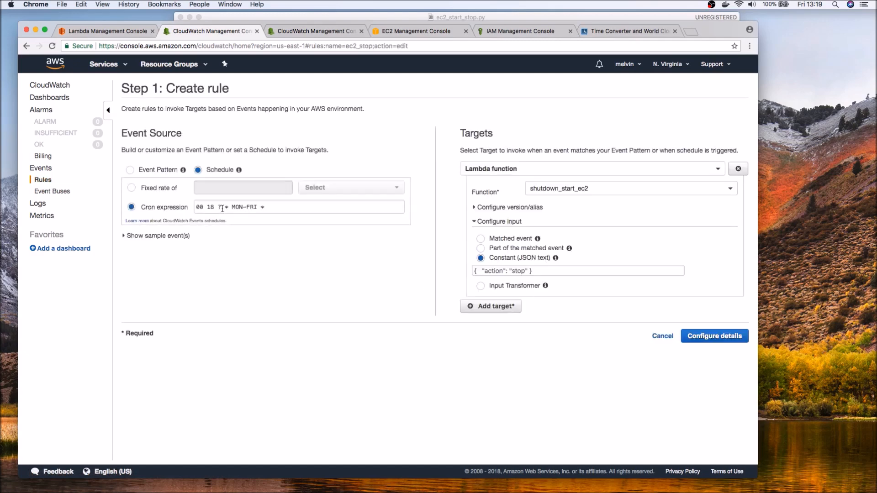
pyautogui.click(627, 31)
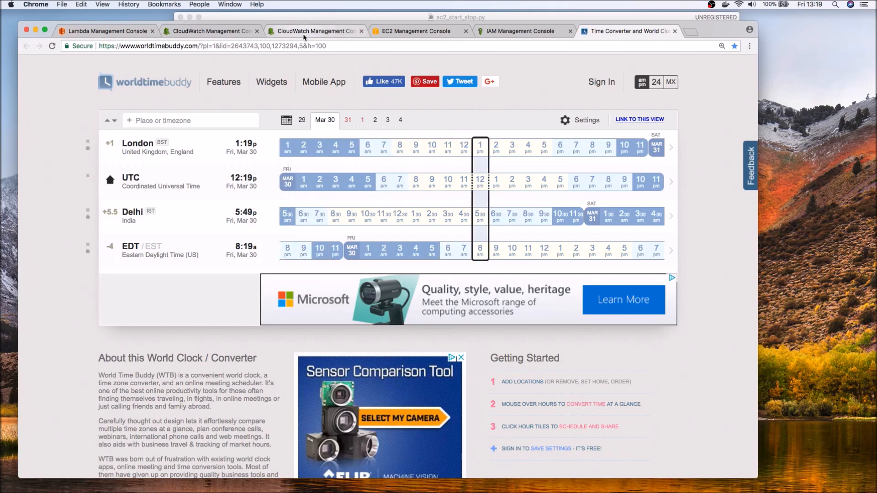
pyautogui.click(211, 30)
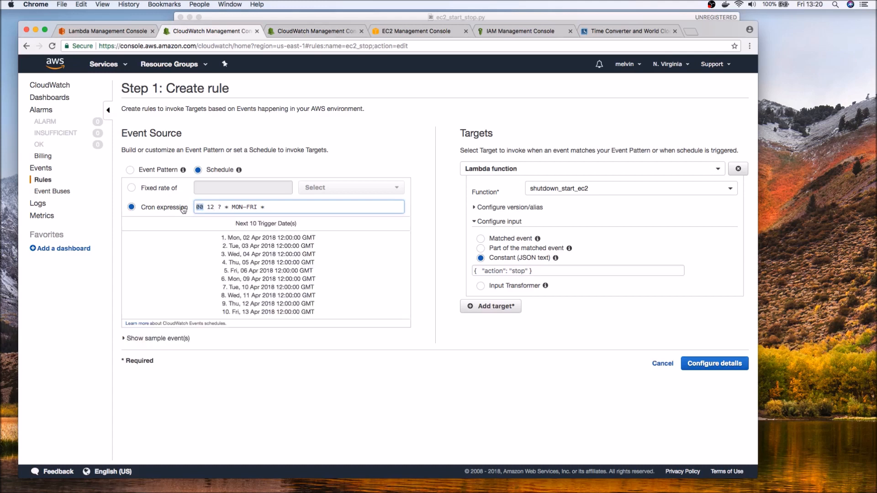
pyautogui.write('20')
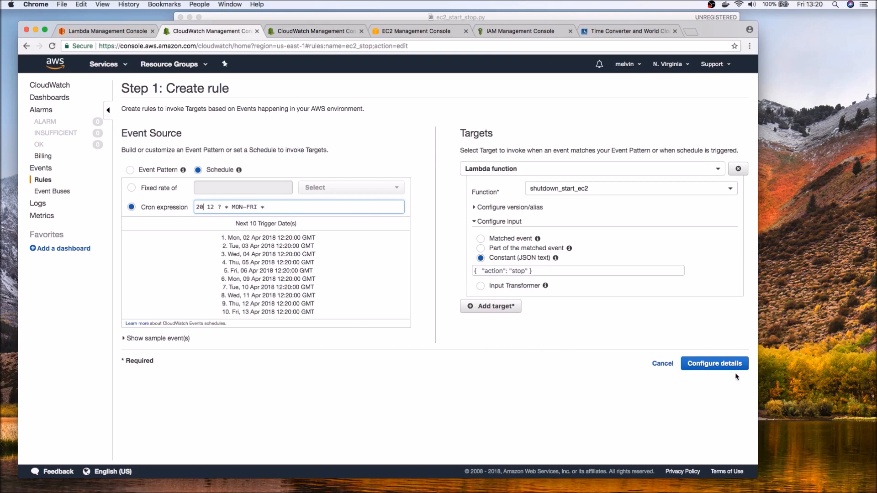
# Update the ec2_stop rule and open its summary to view metrics.
pyautogui.click(714, 364)
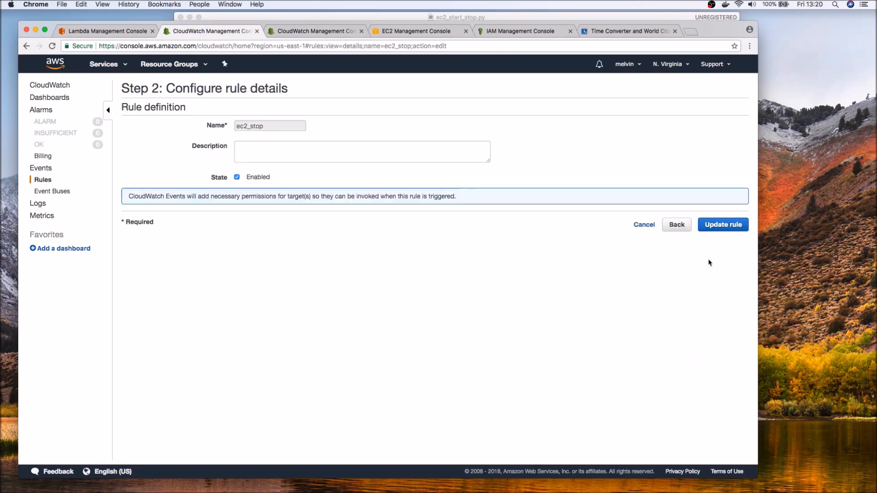
pyautogui.click(723, 224)
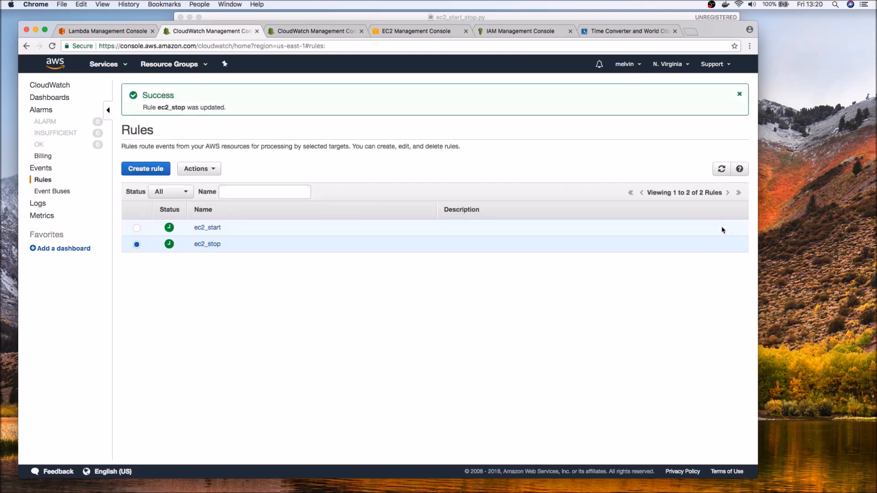
pyautogui.click(207, 244)
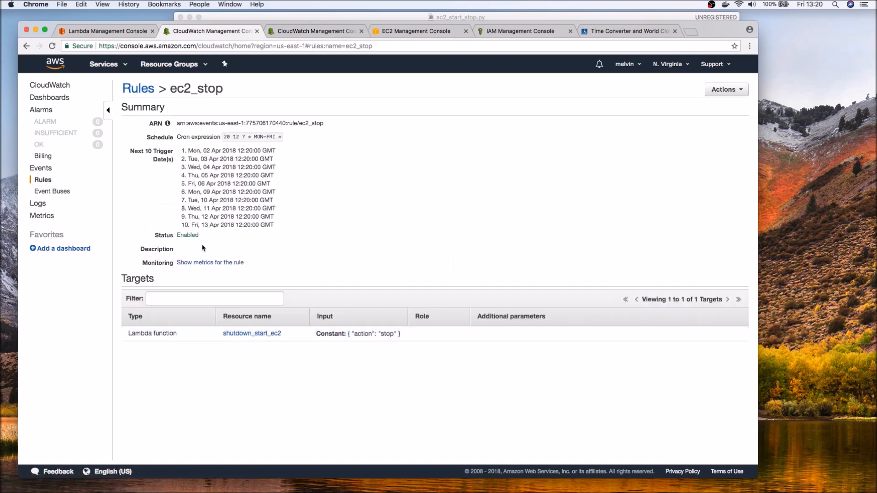
pyautogui.click(210, 262)
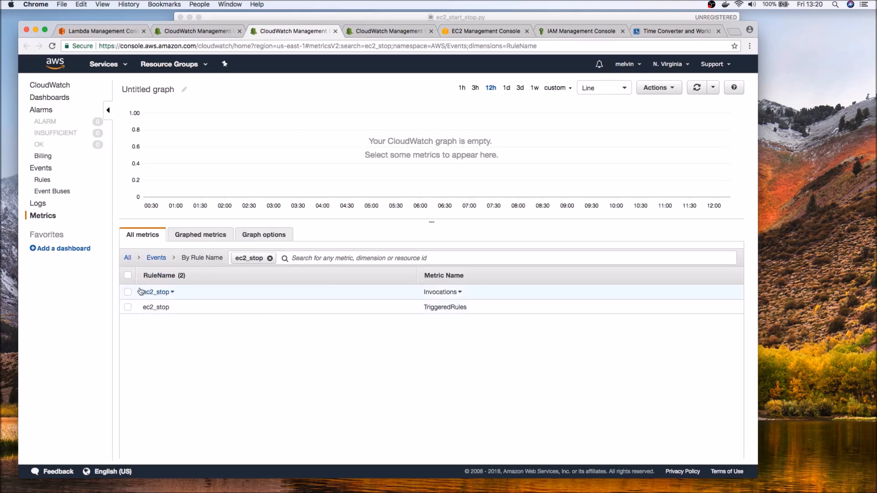
# Graph ec2_stop's Invocations metric and inspect the latest invocation.
pyautogui.click(128, 292)
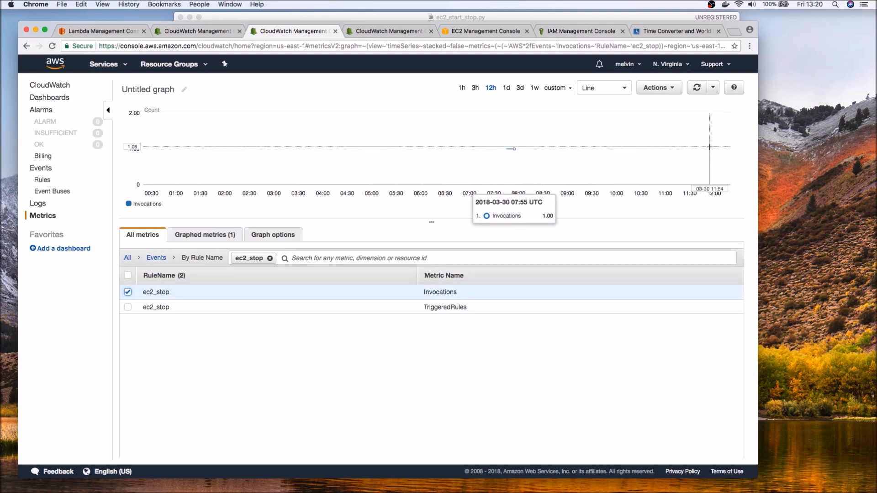
pyautogui.moveTo(700, 151)
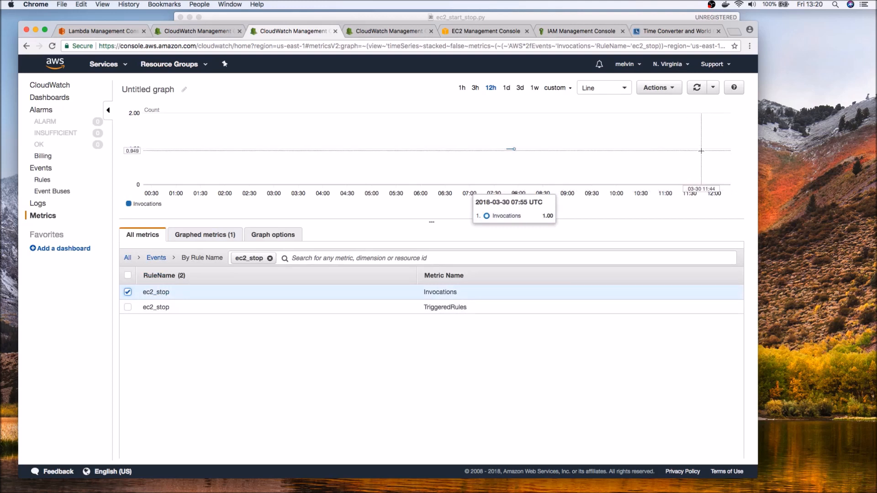
pyautogui.click(696, 87)
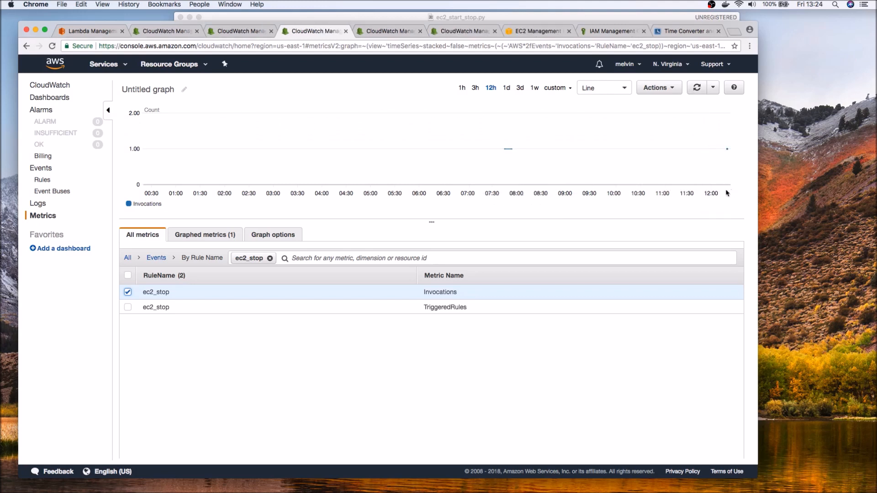
pyautogui.moveTo(727, 149)
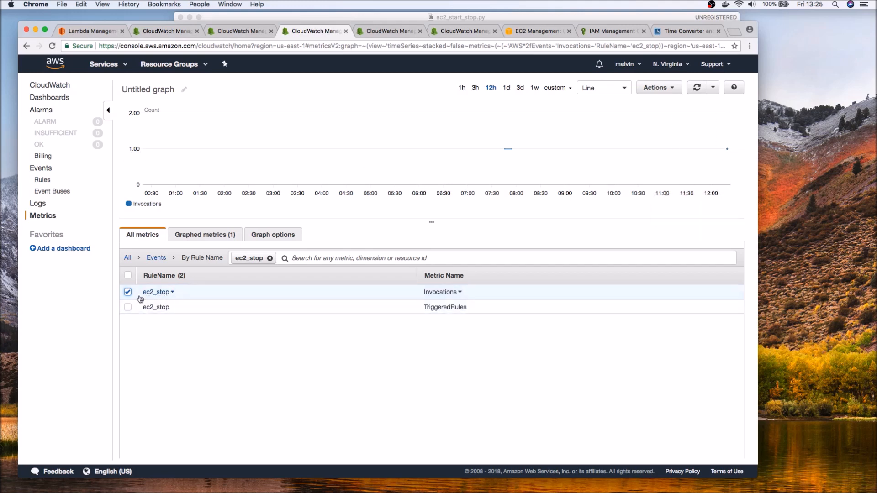
pyautogui.moveTo(643, 208)
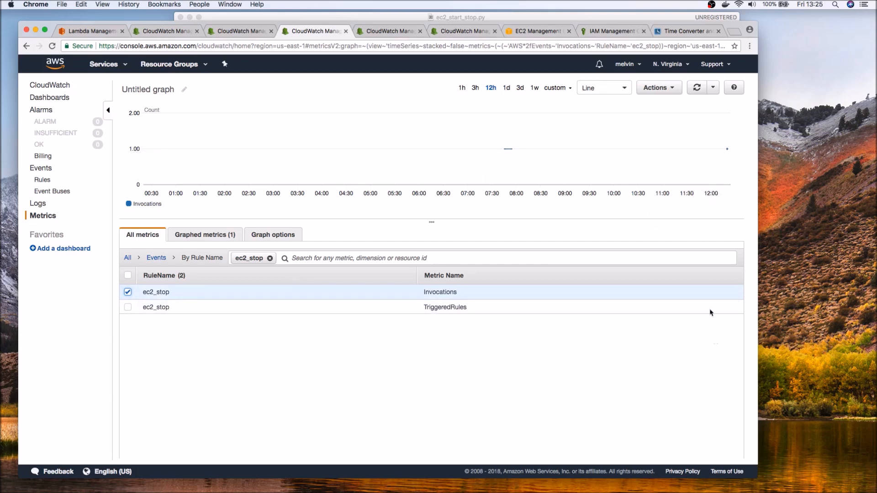
pyautogui.click(535, 30)
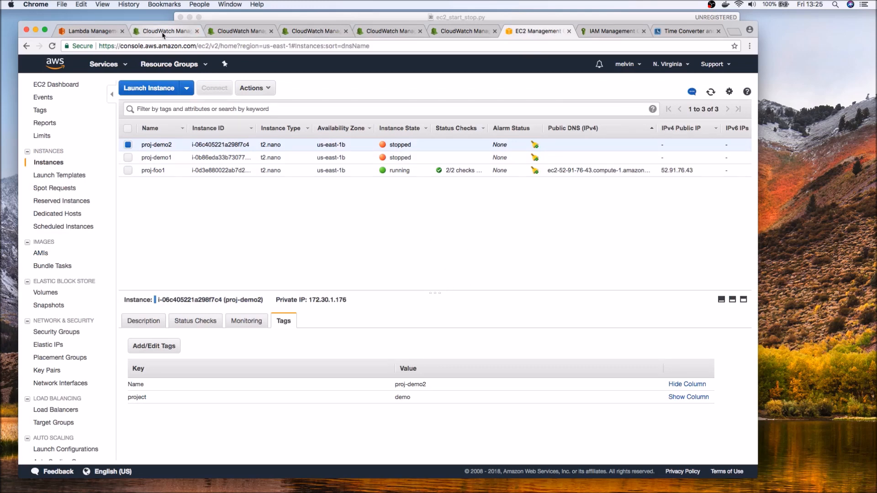
# Check the ec2_start rule schedule, then scroll shutdown_start_ec2's code to the start/stop helpers.
pyautogui.click(165, 31)
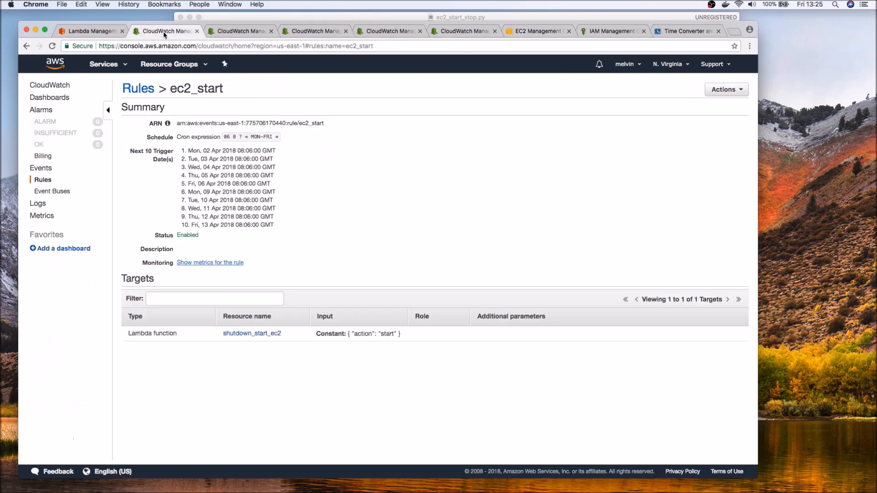
pyautogui.click(90, 30)
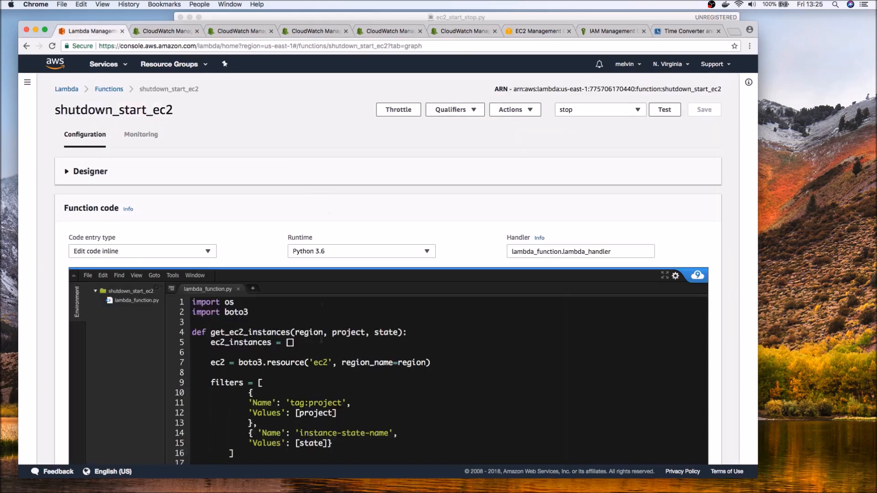
pyautogui.moveTo(714, 251)
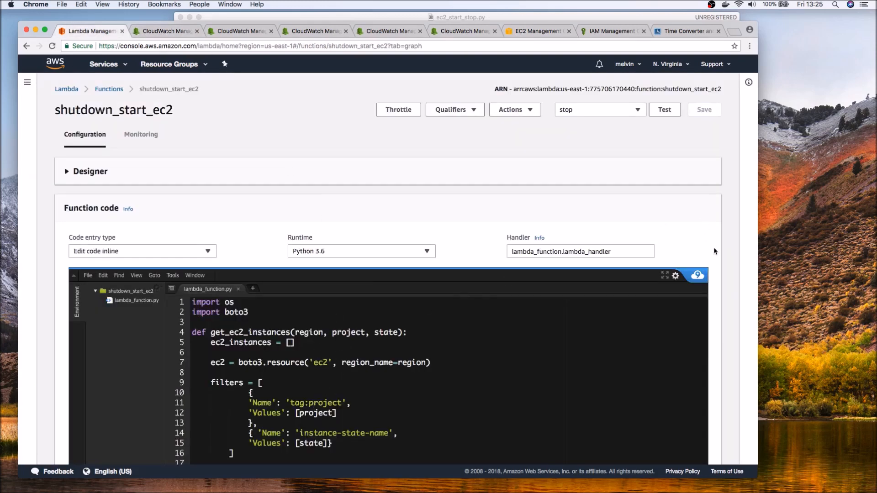
pyautogui.scroll(-3)
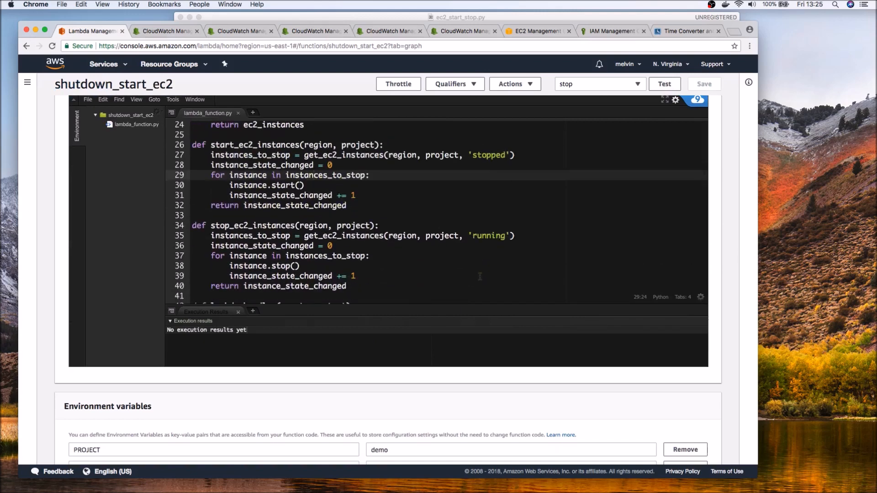